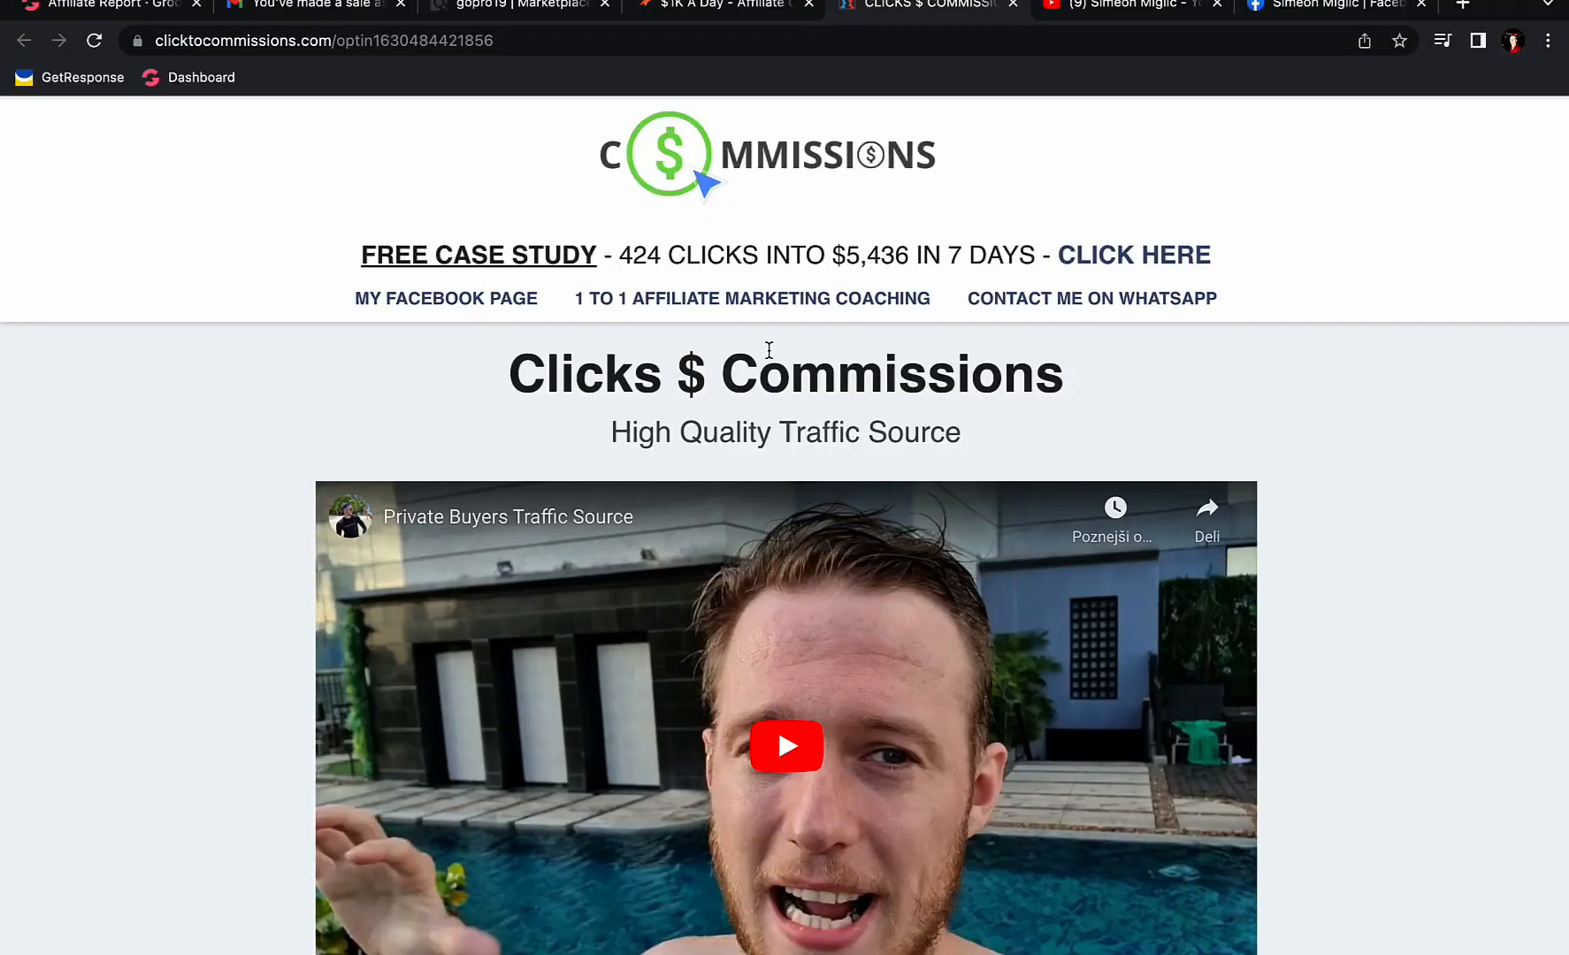
Scroll past the campaign videos, stats and client testimonials to the 'Order Your Buyers Traffic Now' form.
scroll("down", 3)
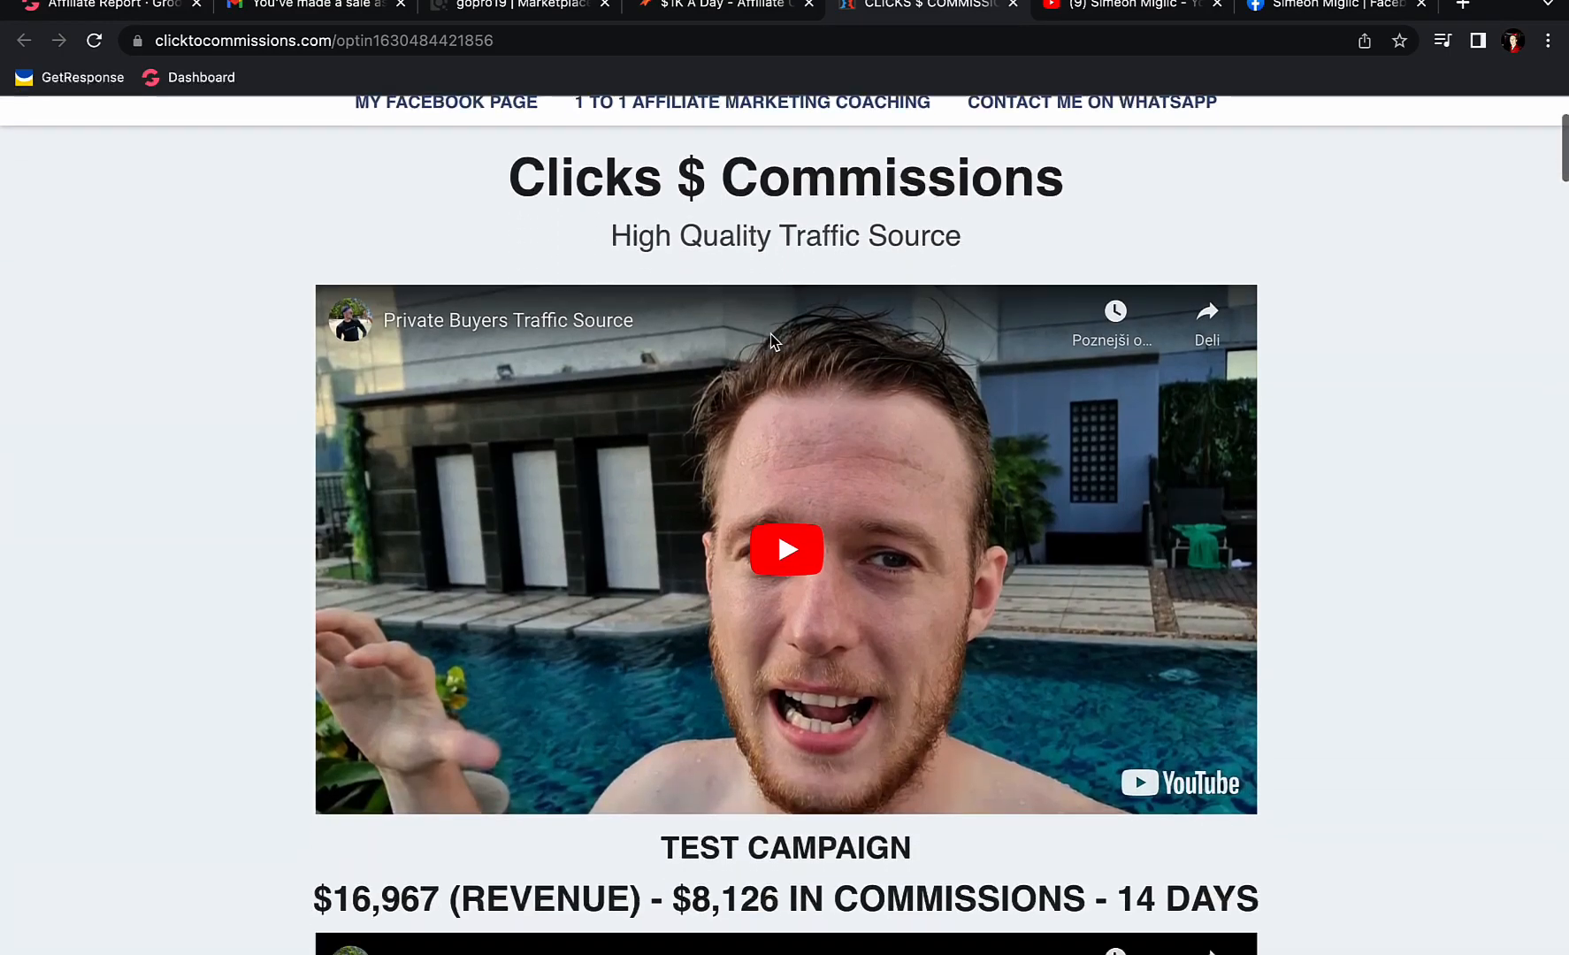
scroll("down", 3)
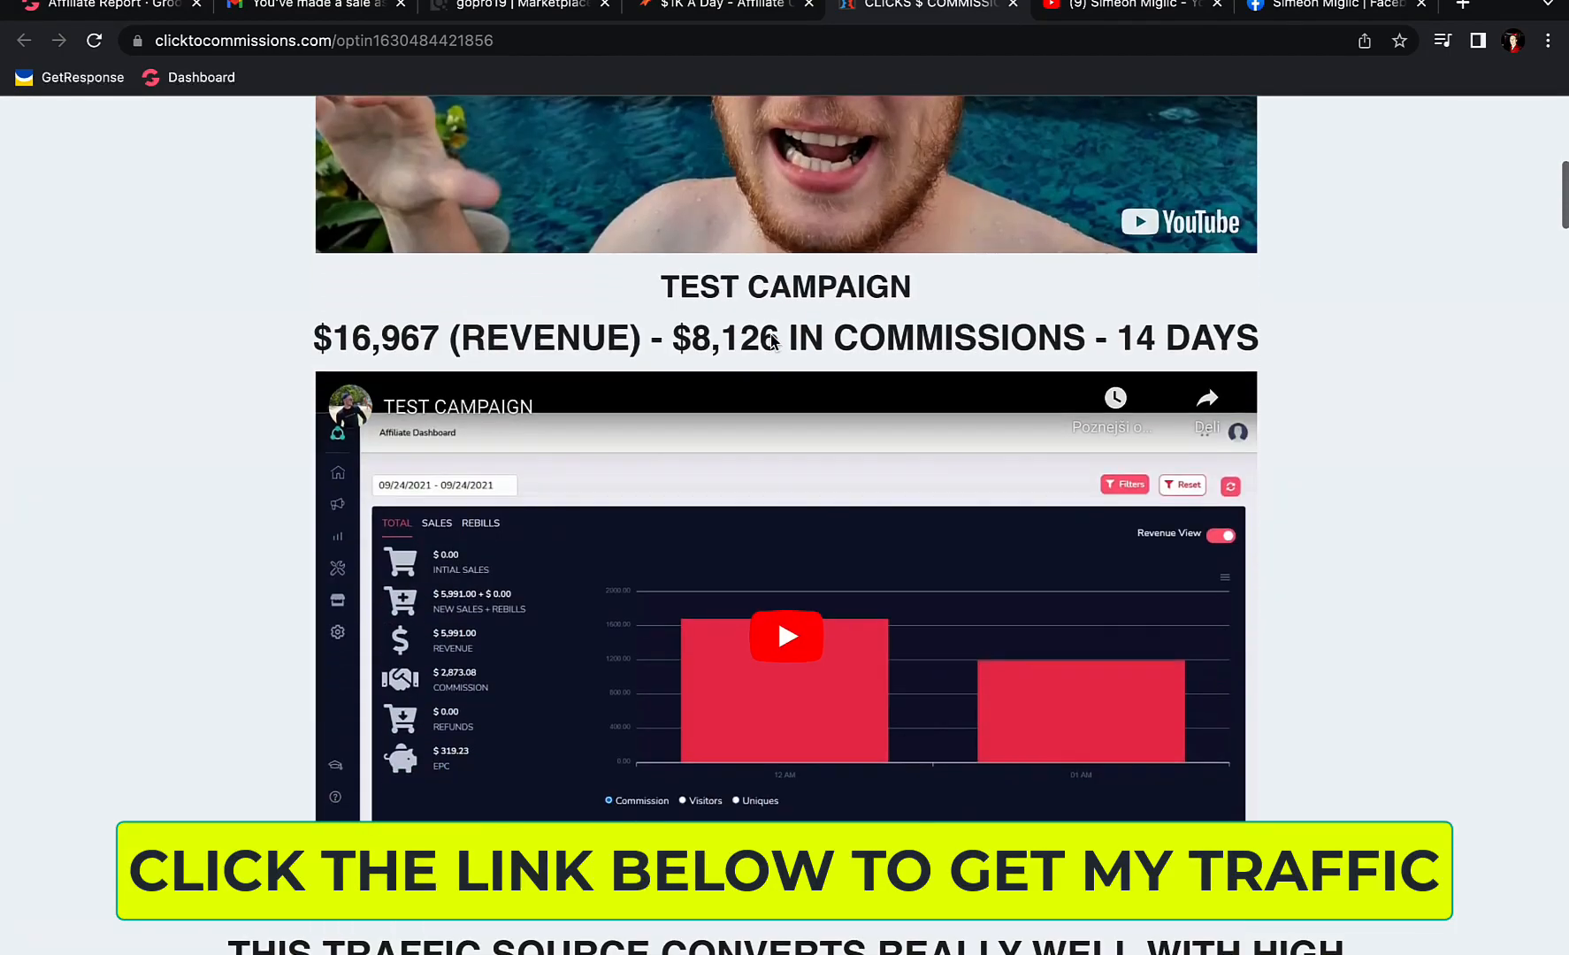
scroll("down", 3)
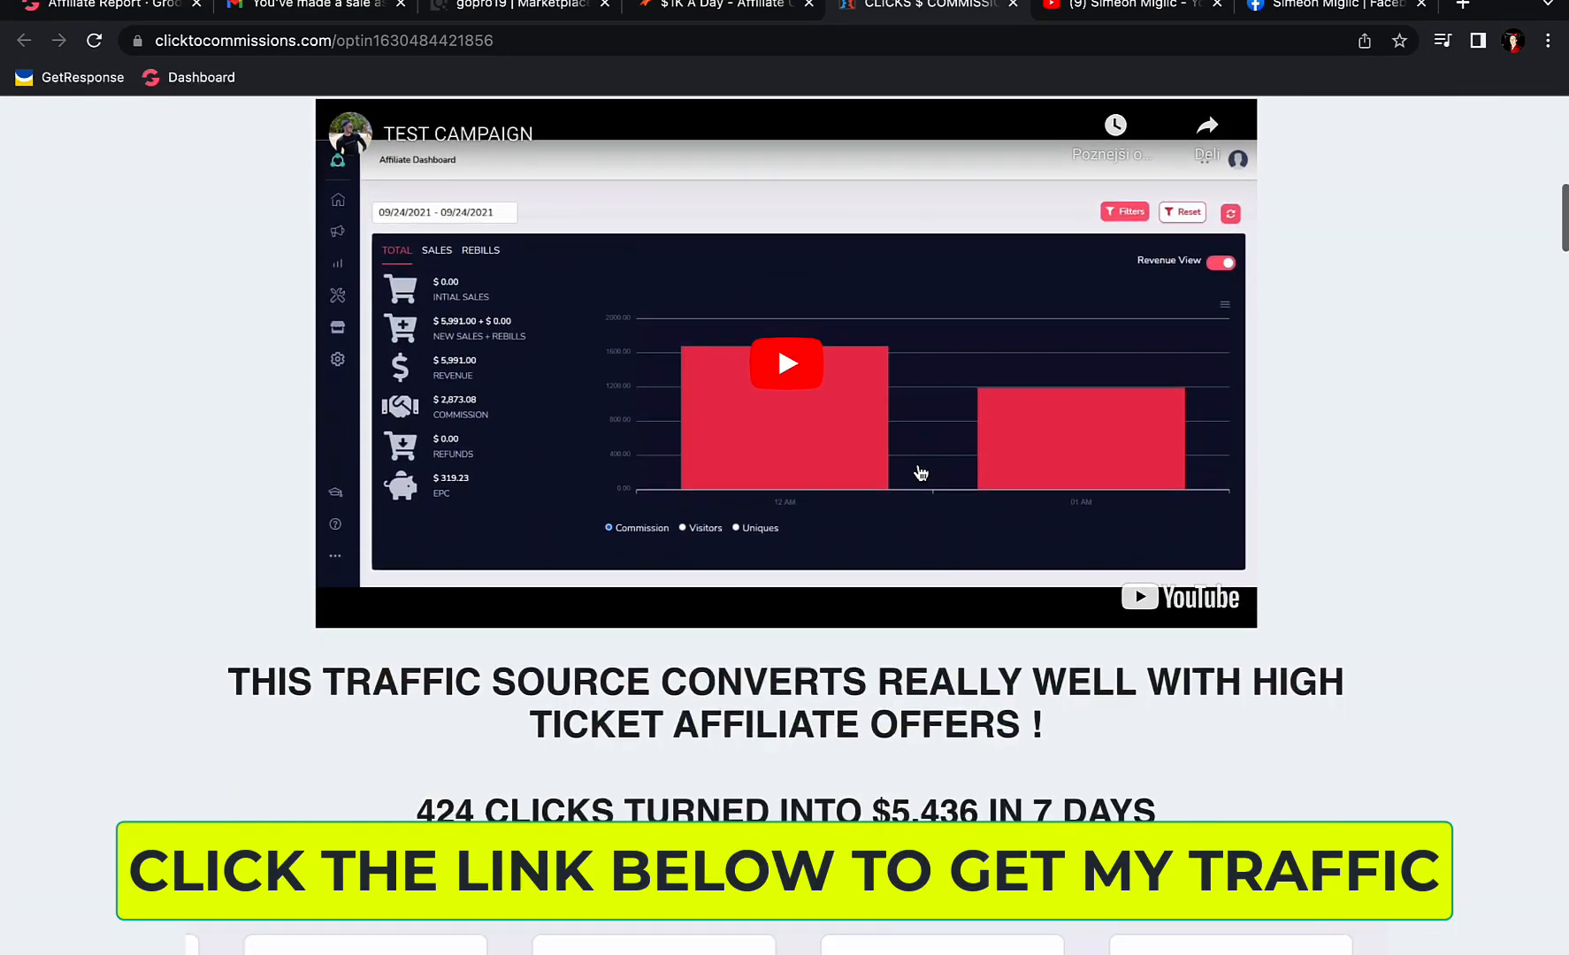
scroll("down", 3)
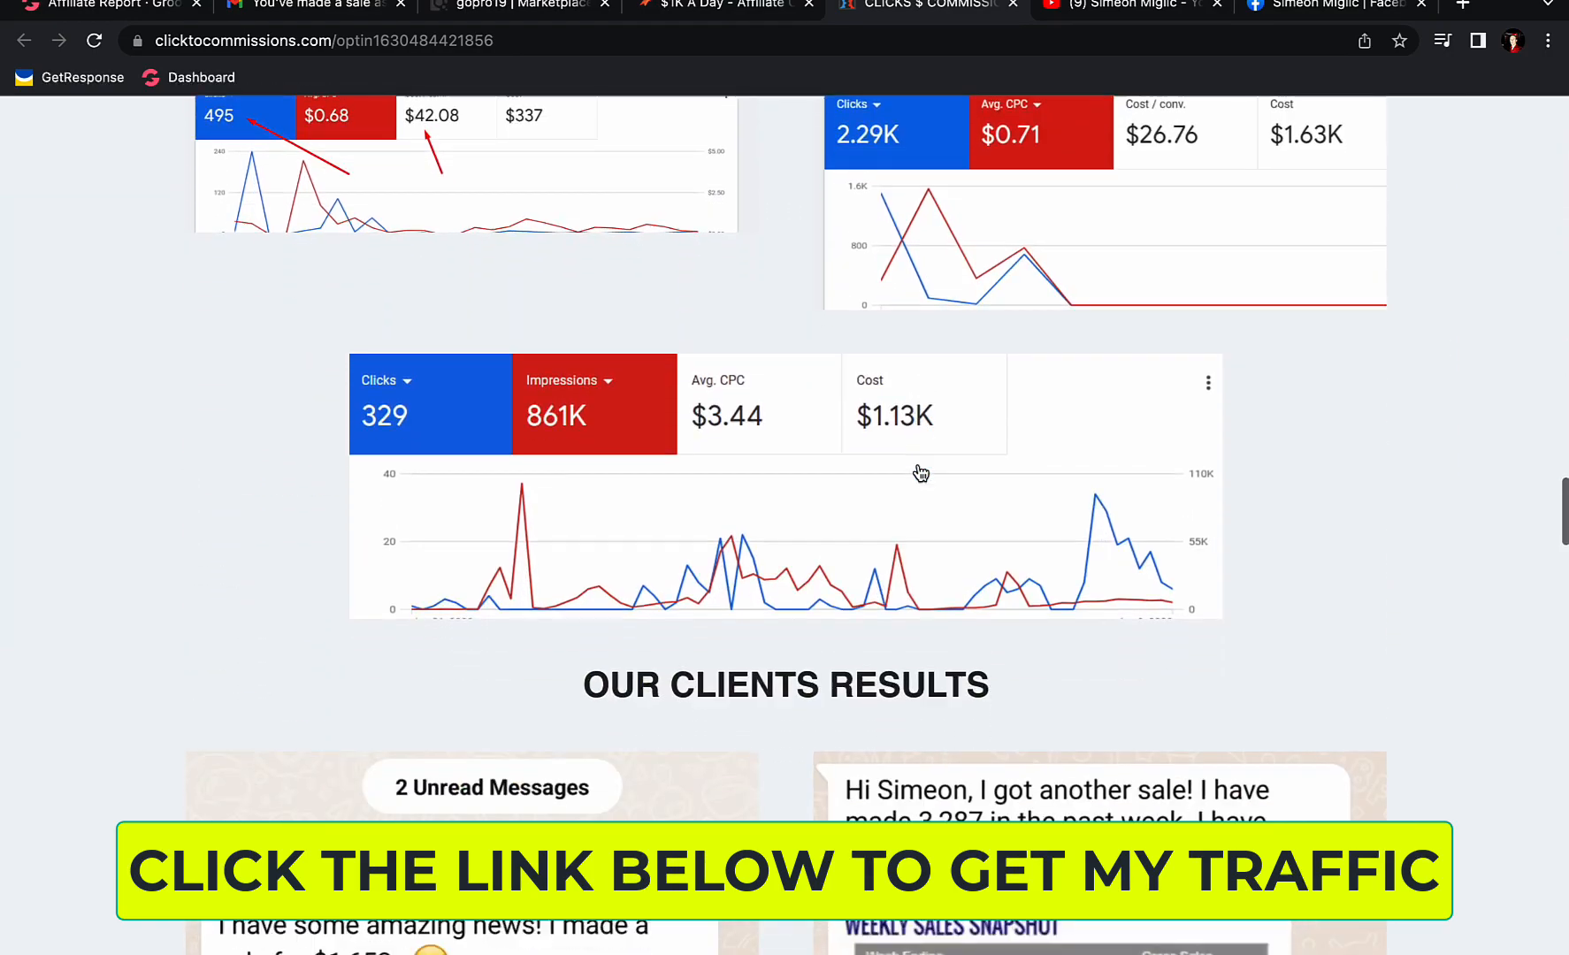
scroll("up", 3)
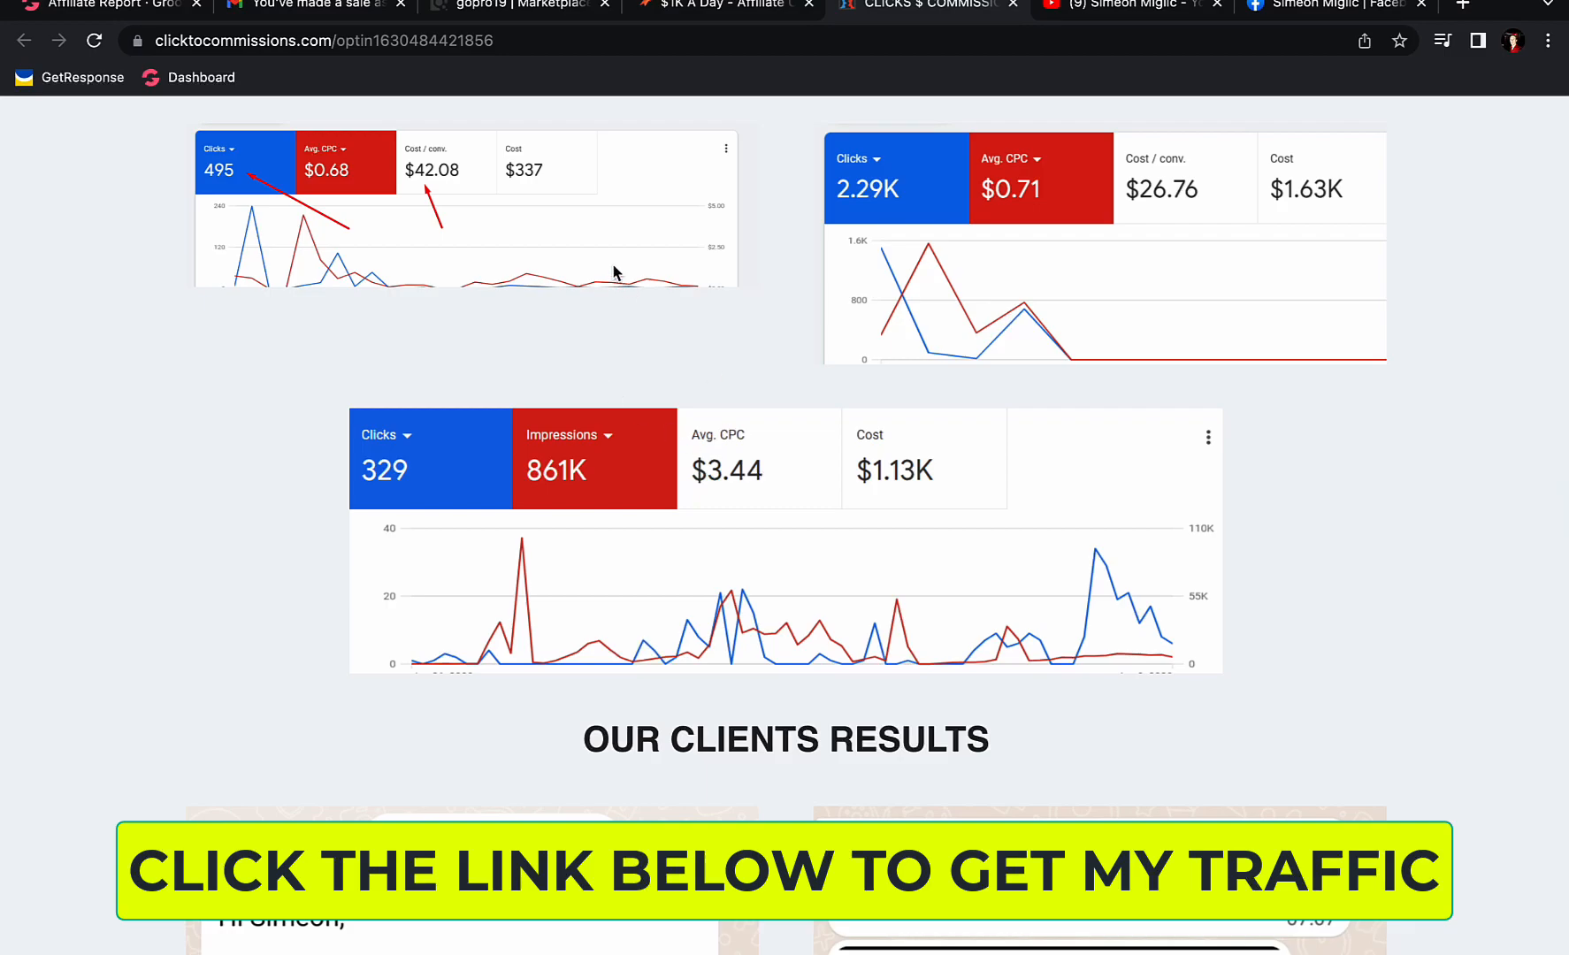
mouse_move(663, 490)
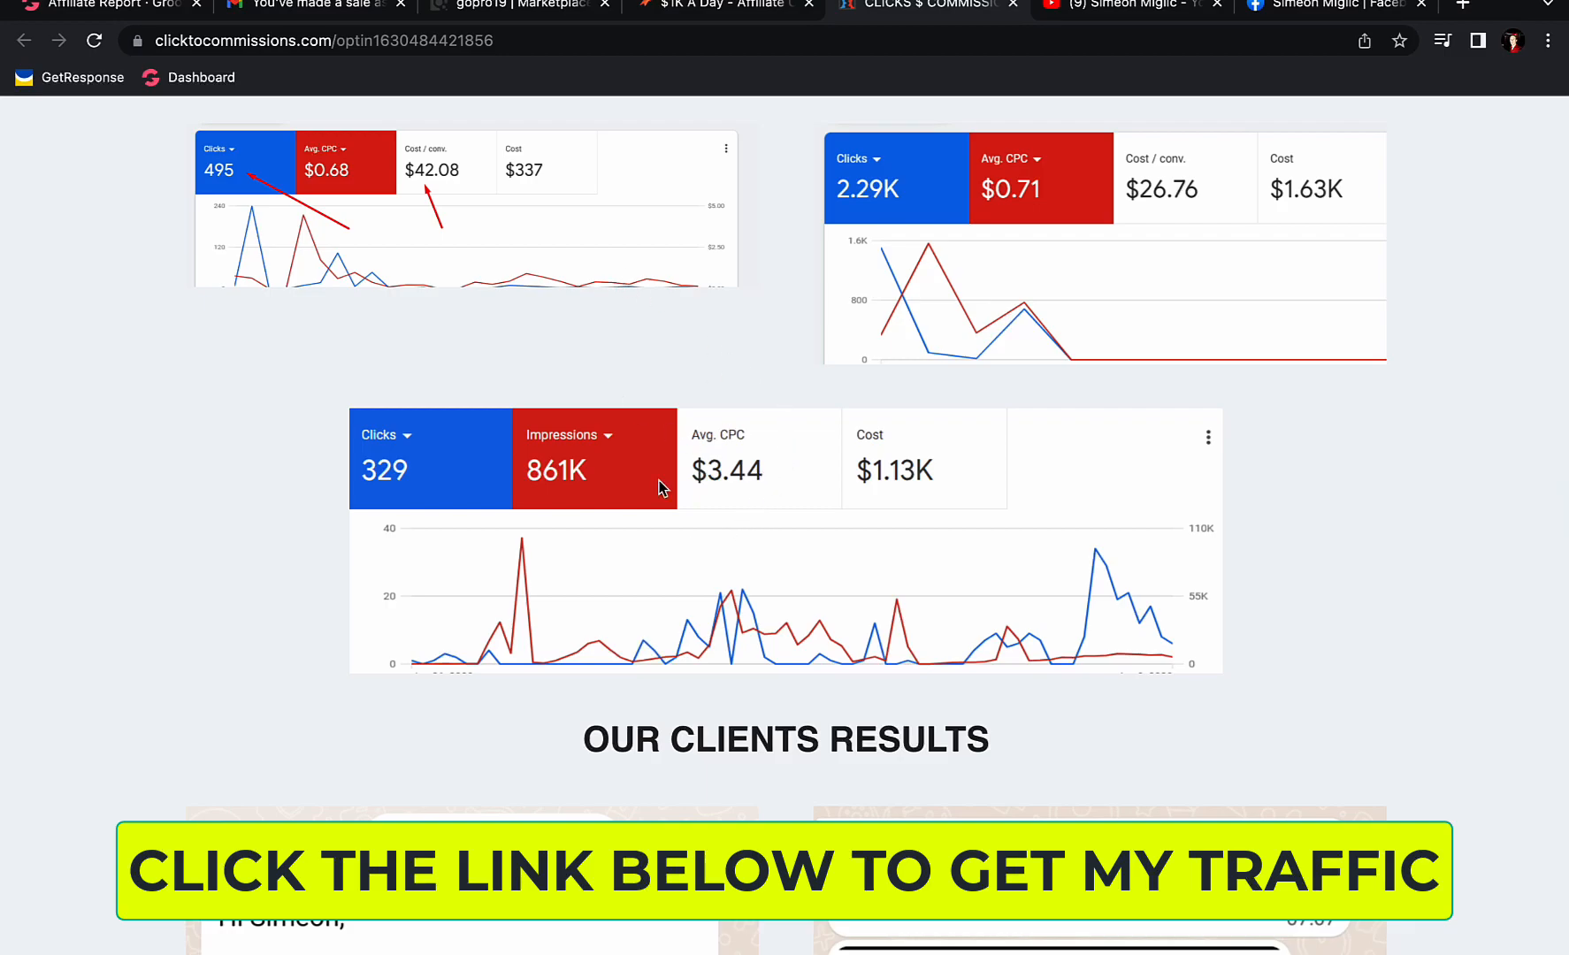
scroll("down", 3)
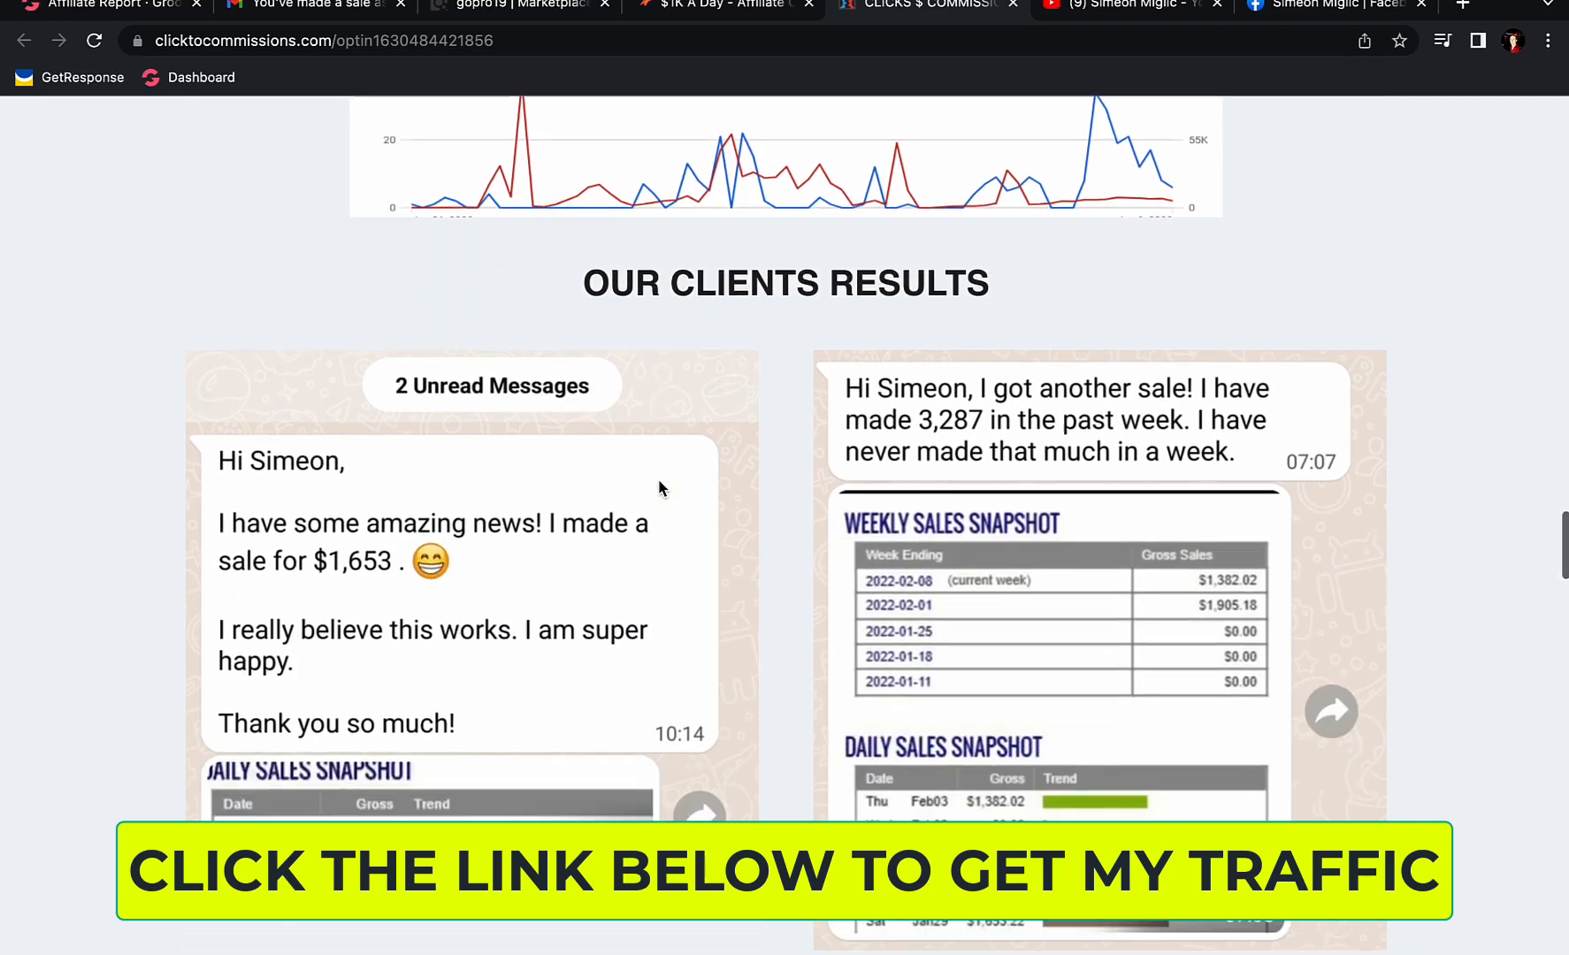
scroll("down", 3)
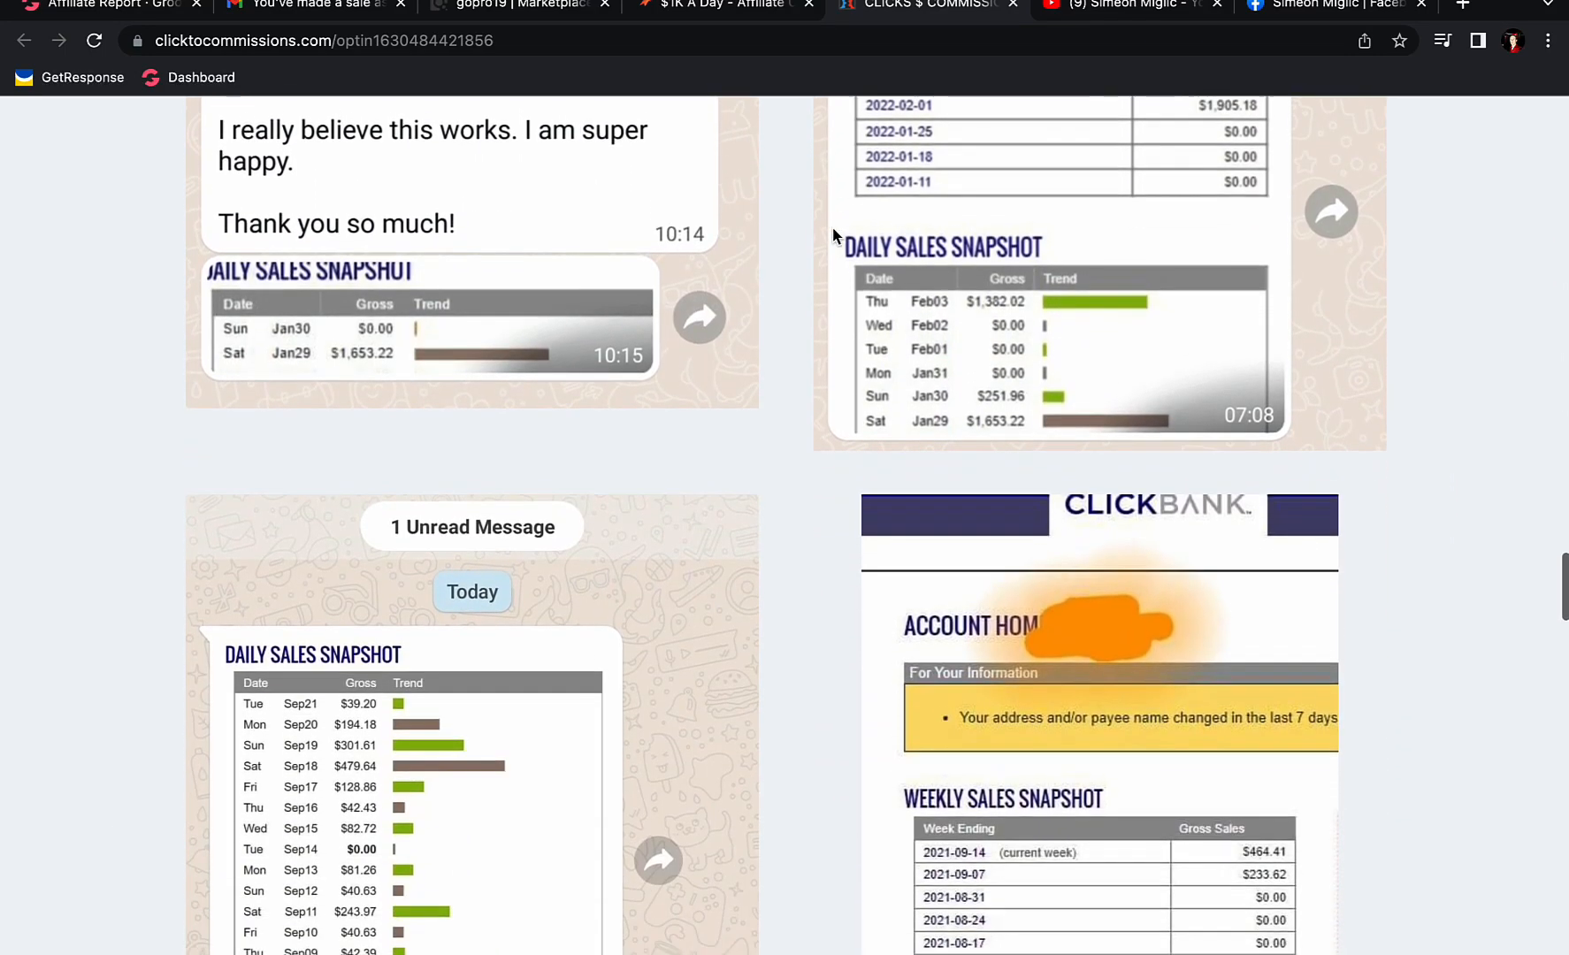
scroll("down", 3)
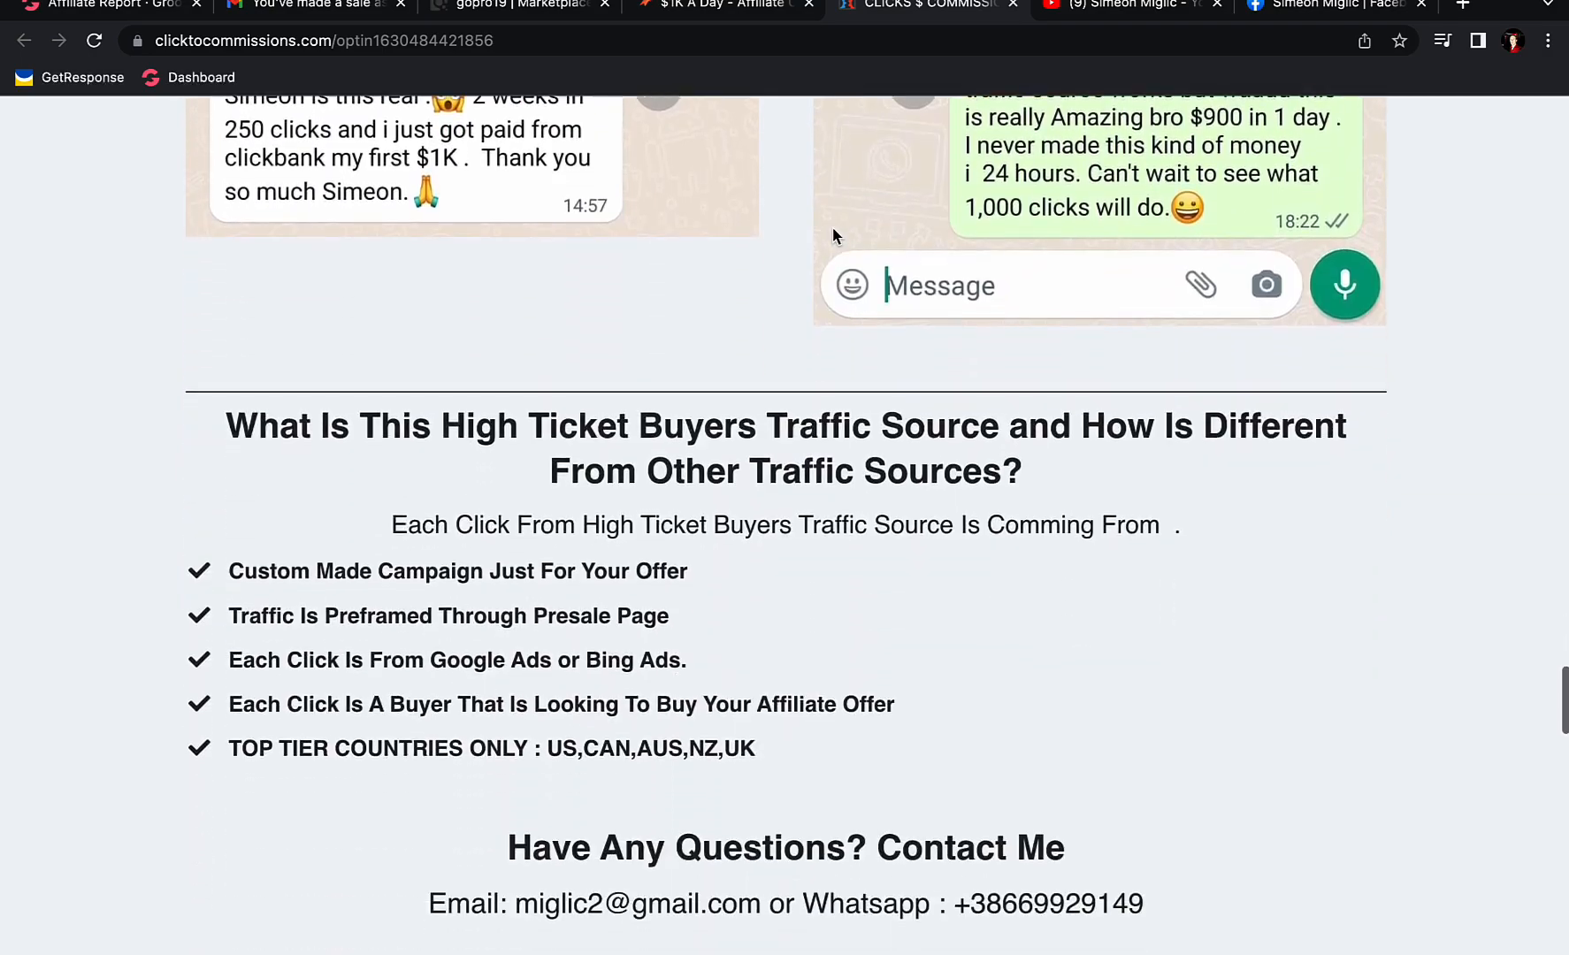
scroll("down", 3)
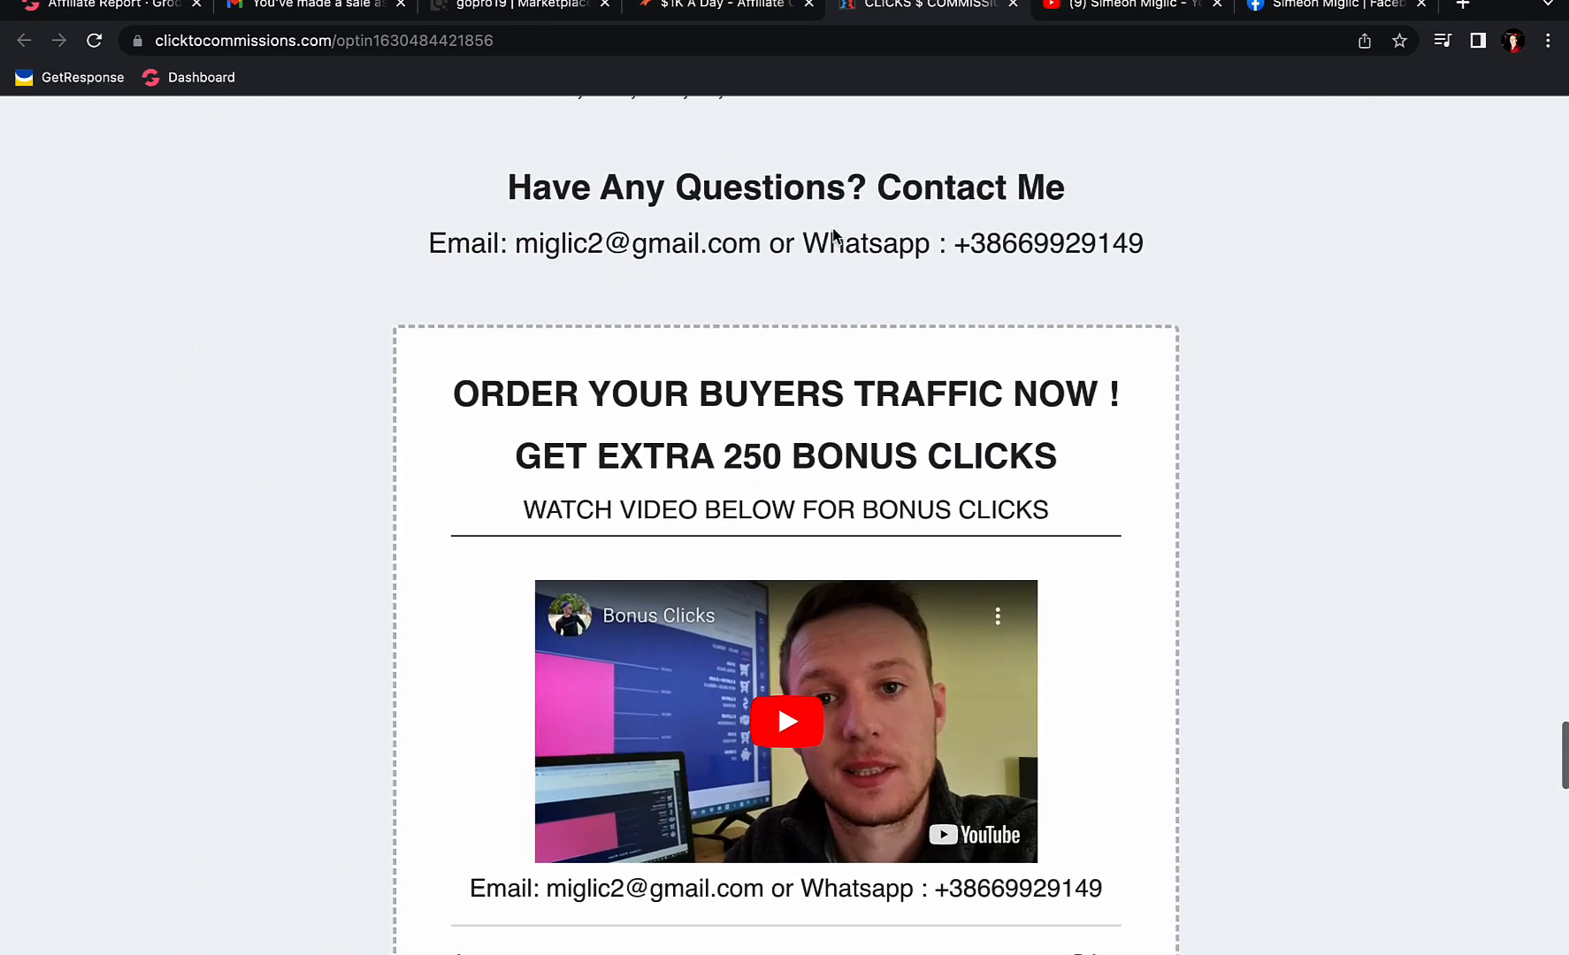
scroll("down", 3)
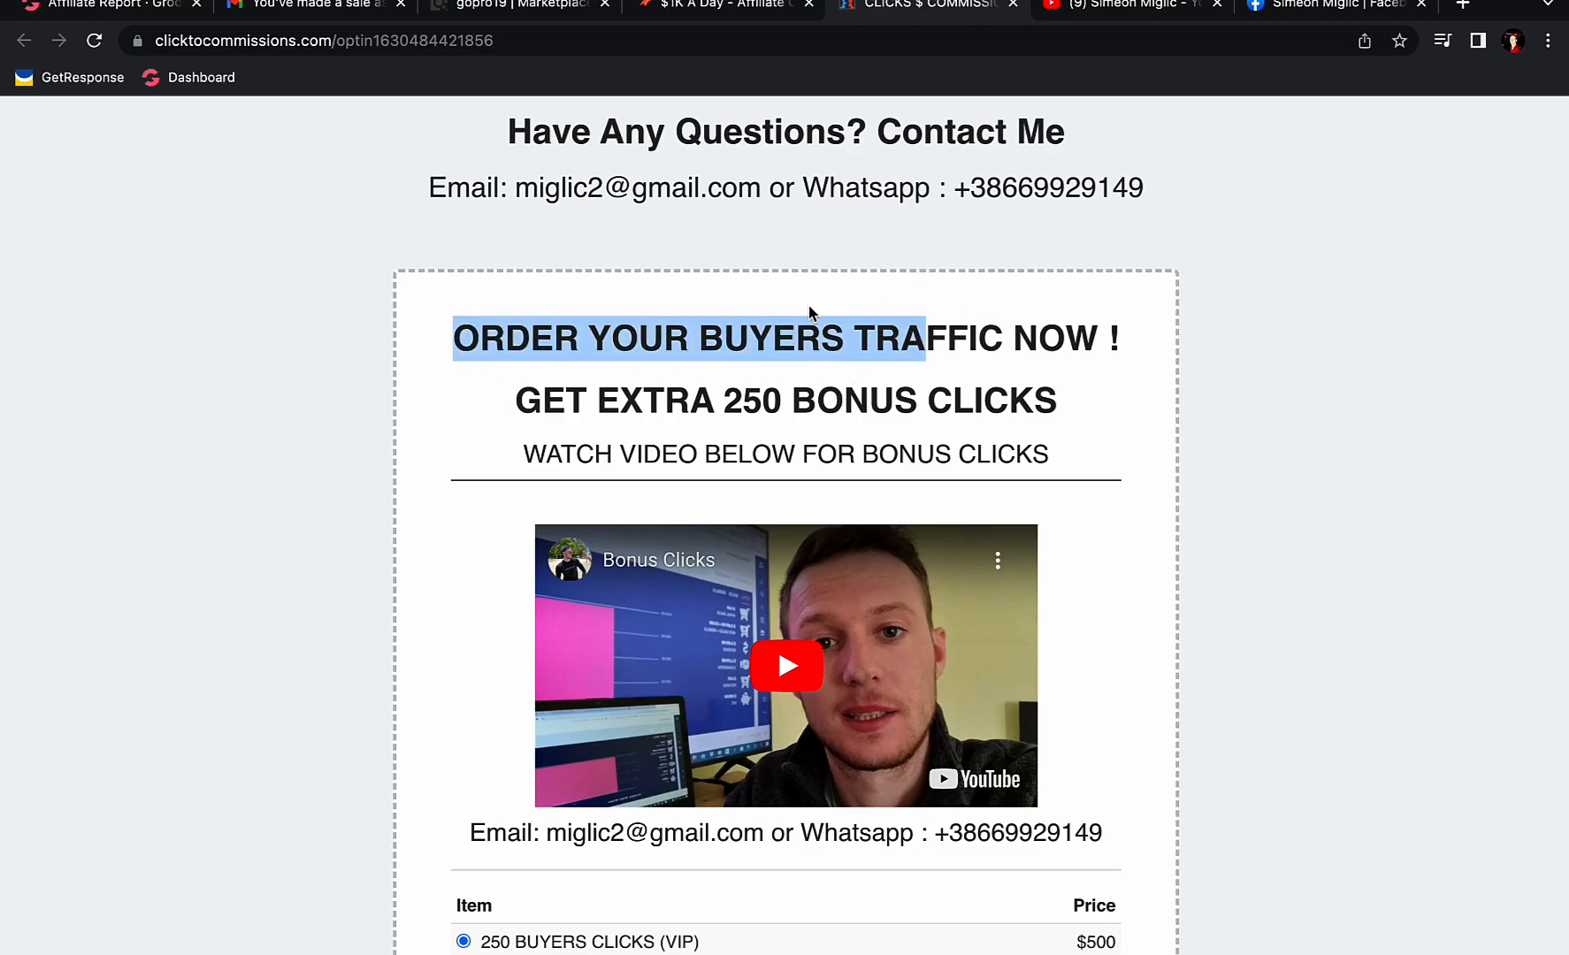
scroll("down", 3)
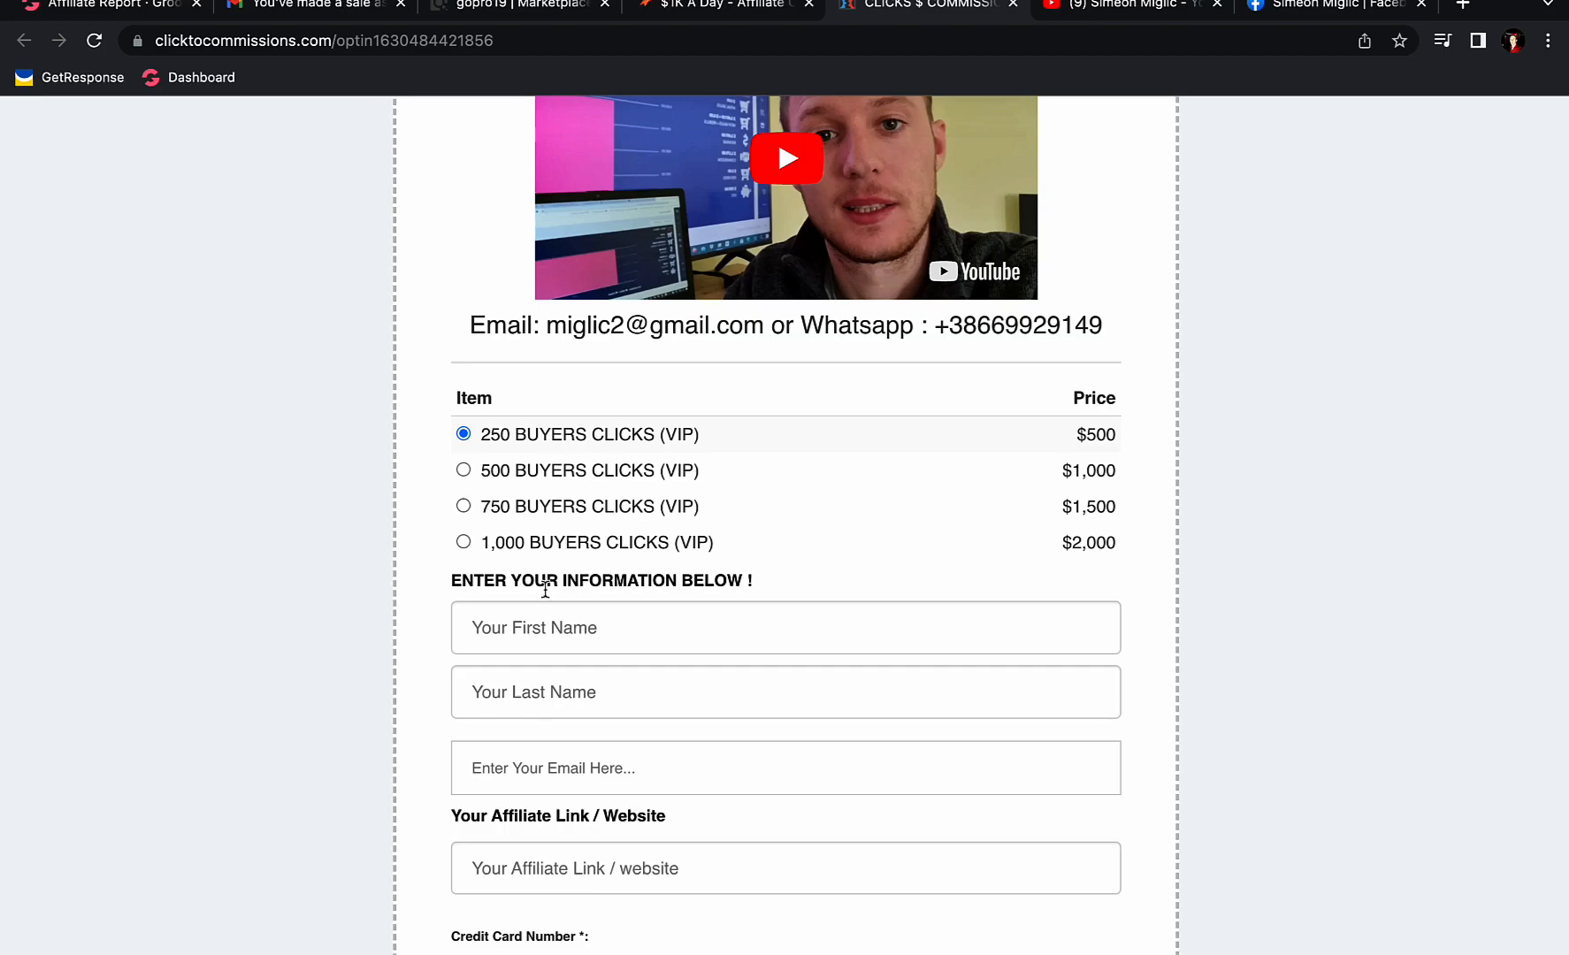
mouse_move(549, 512)
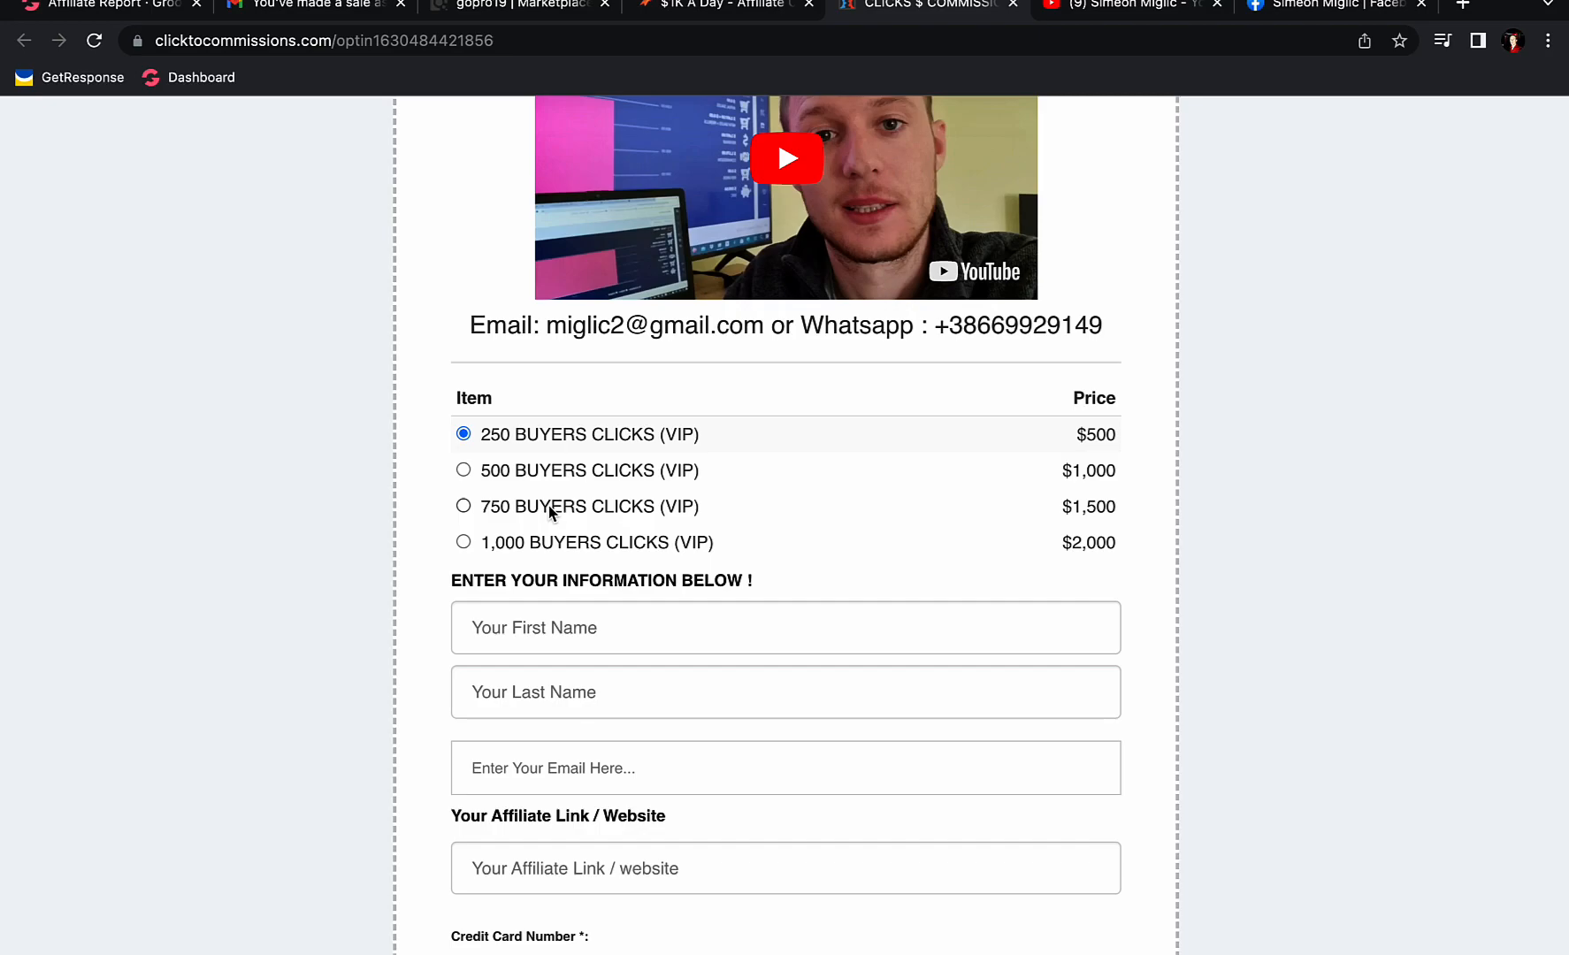
mouse_move(531, 540)
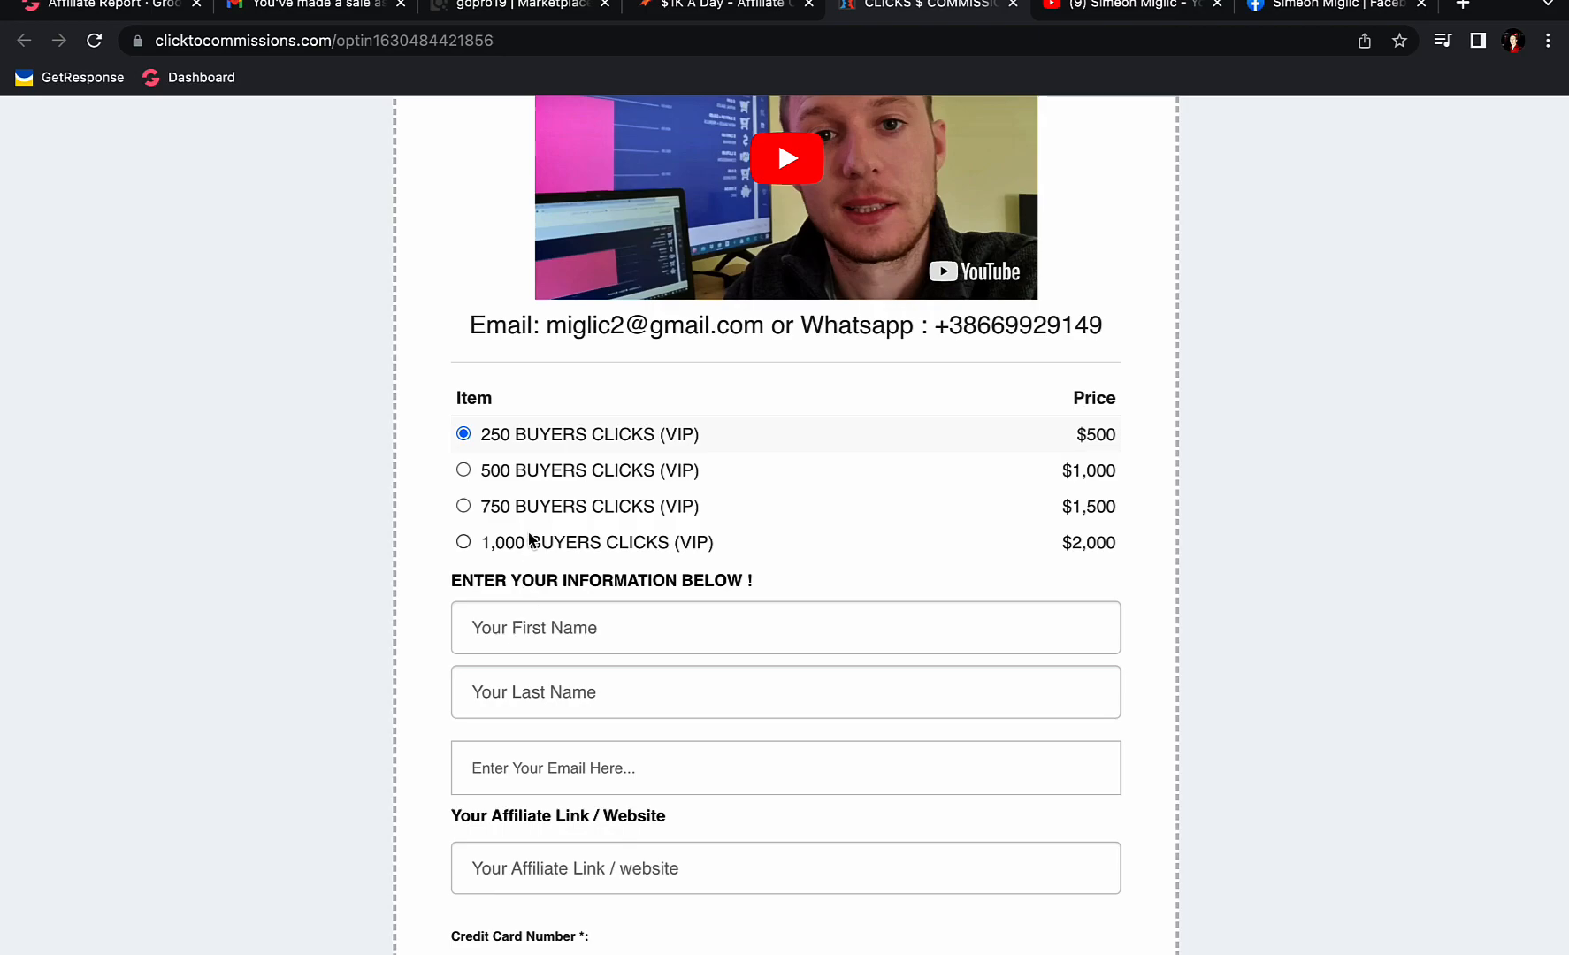
left_click(464, 470)
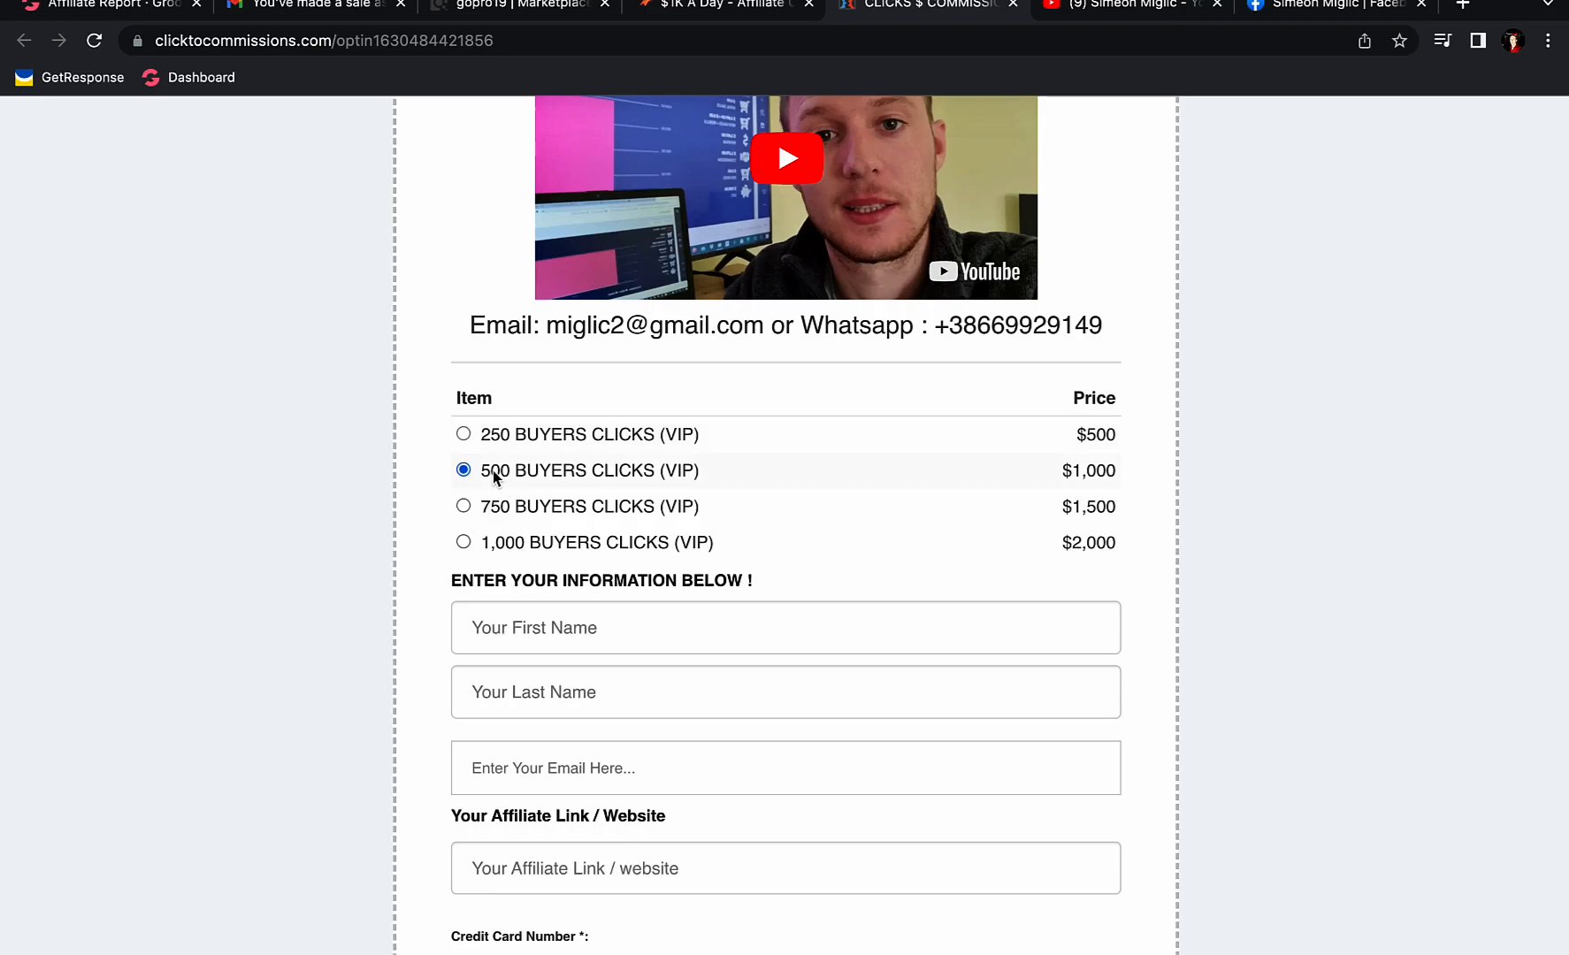
scroll("down", 3)
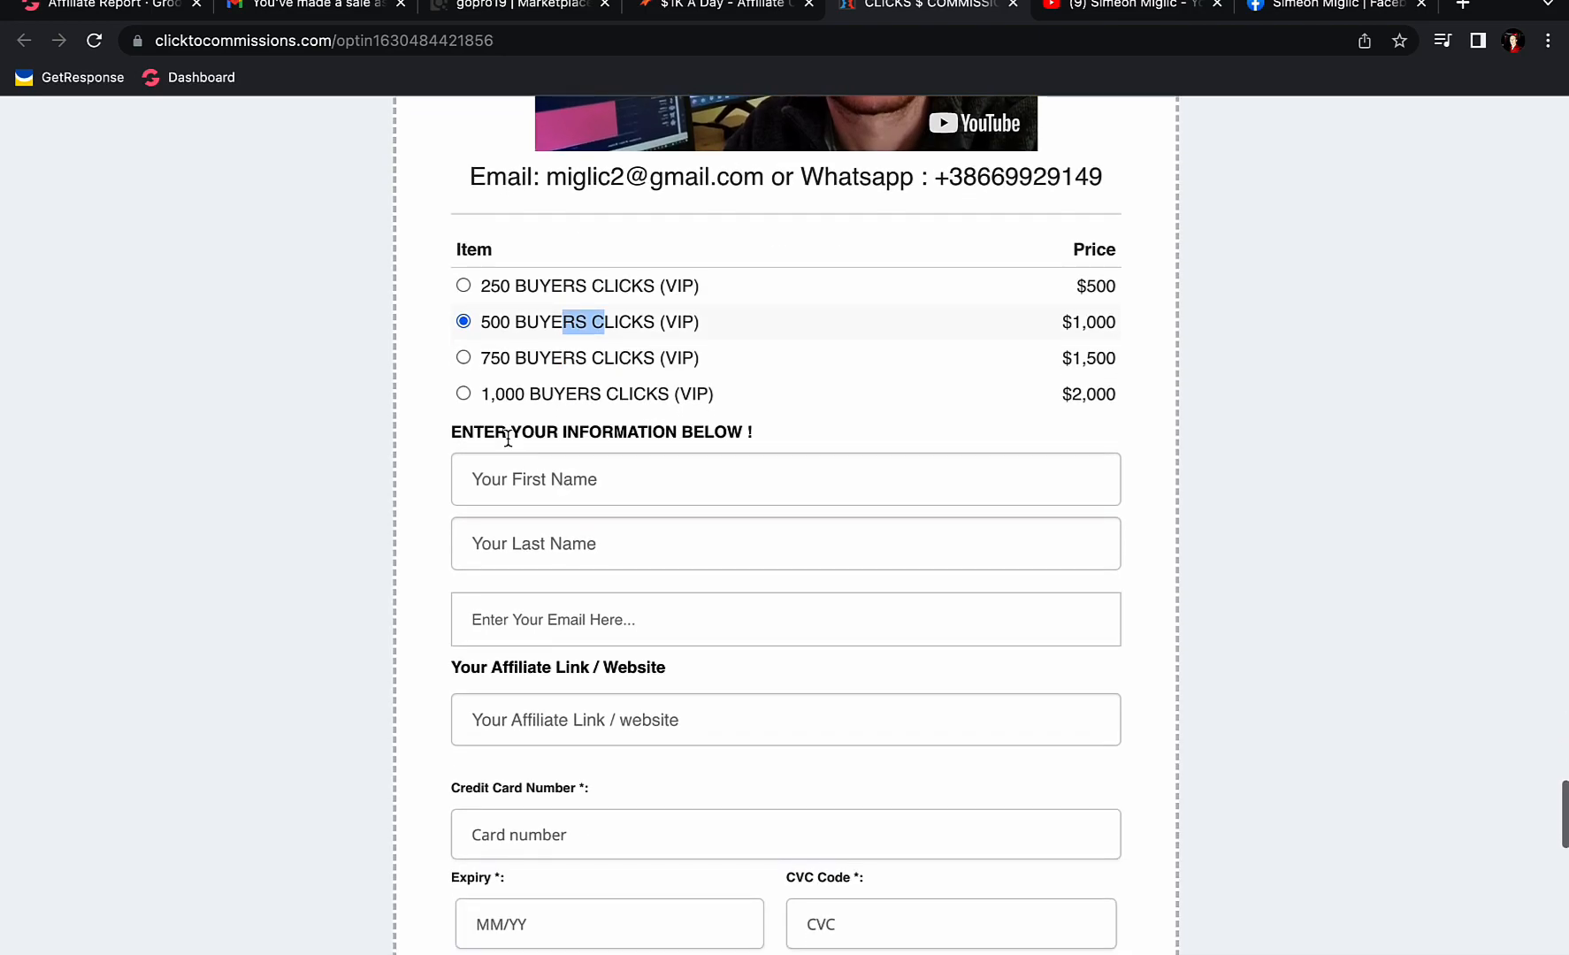
scroll("down", 3)
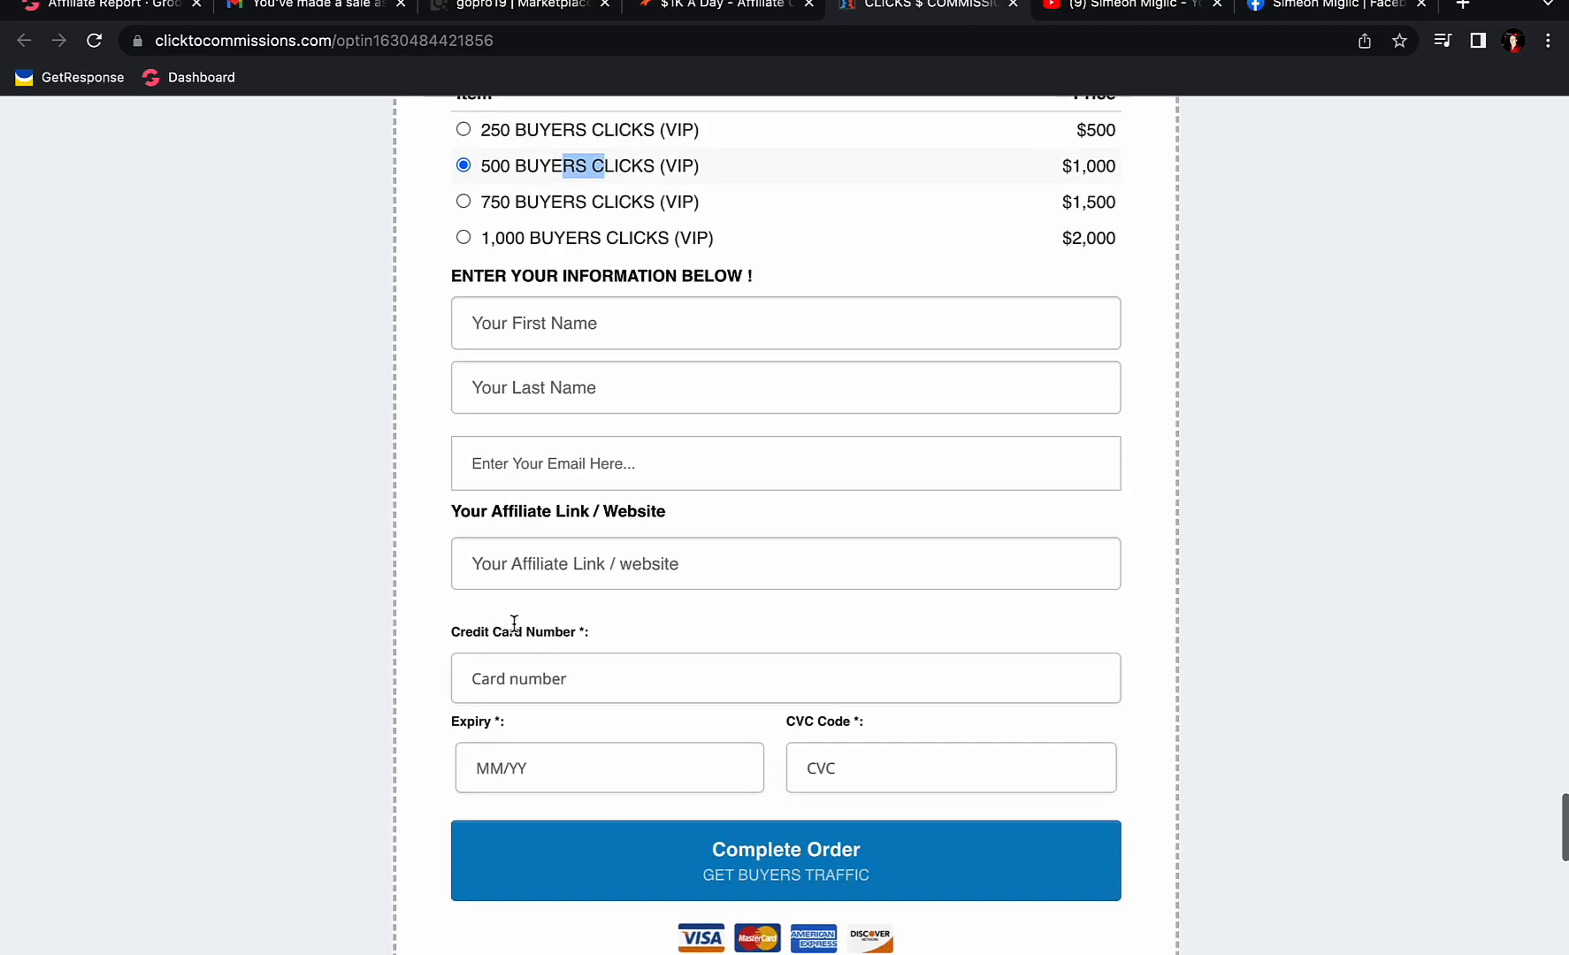
mouse_move(633, 527)
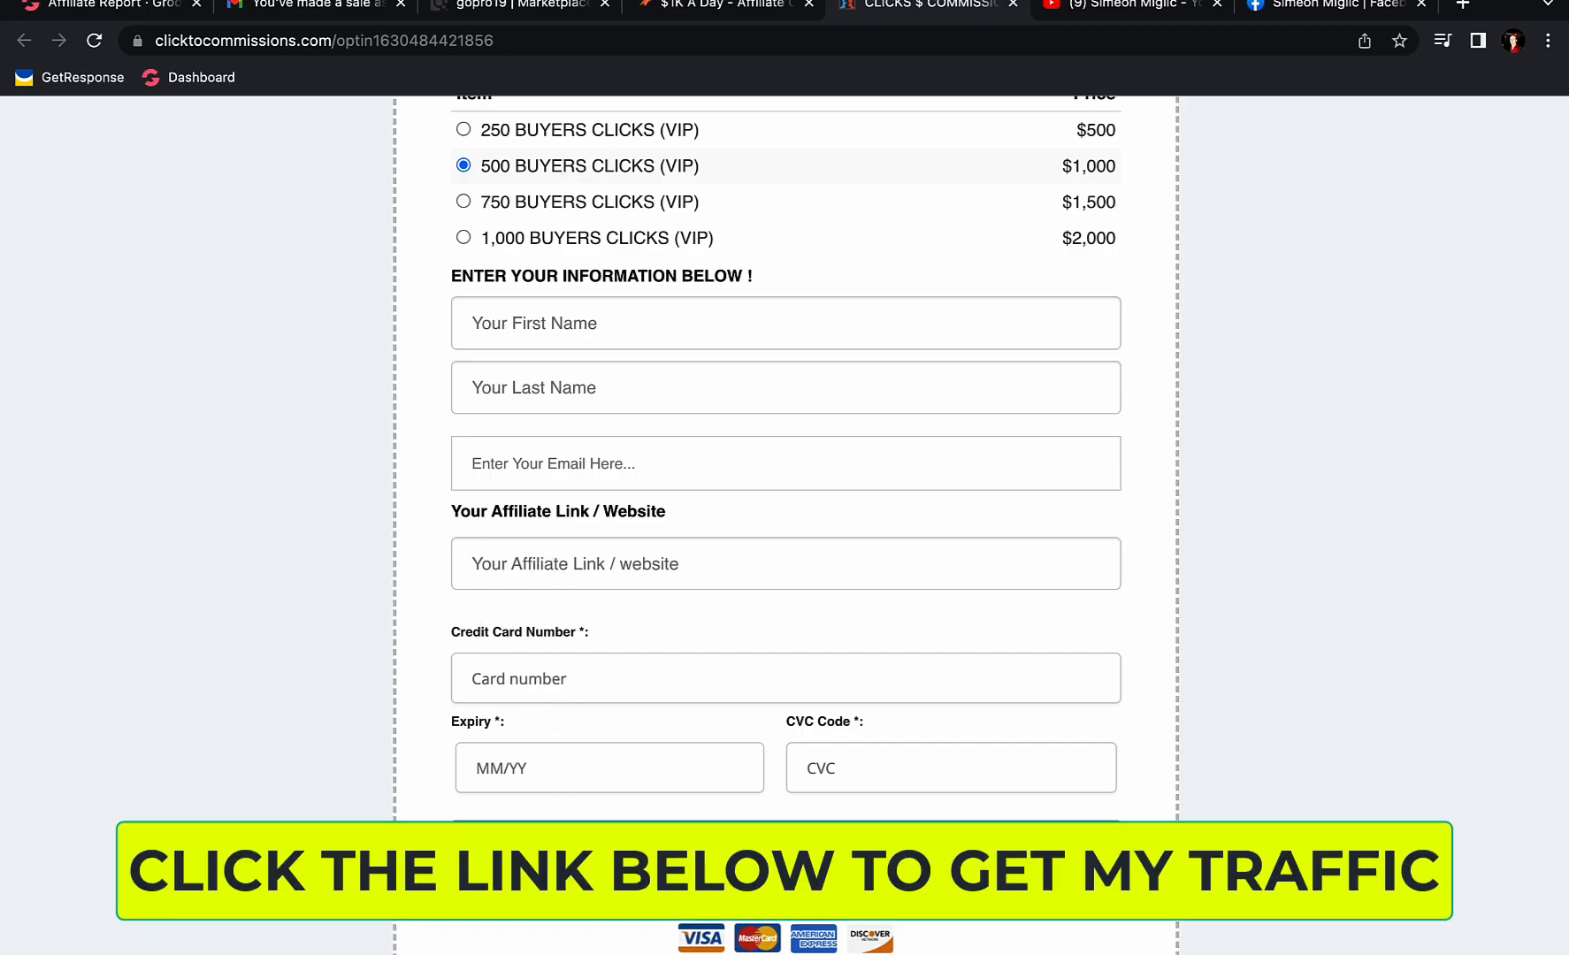
scroll("up", 3)
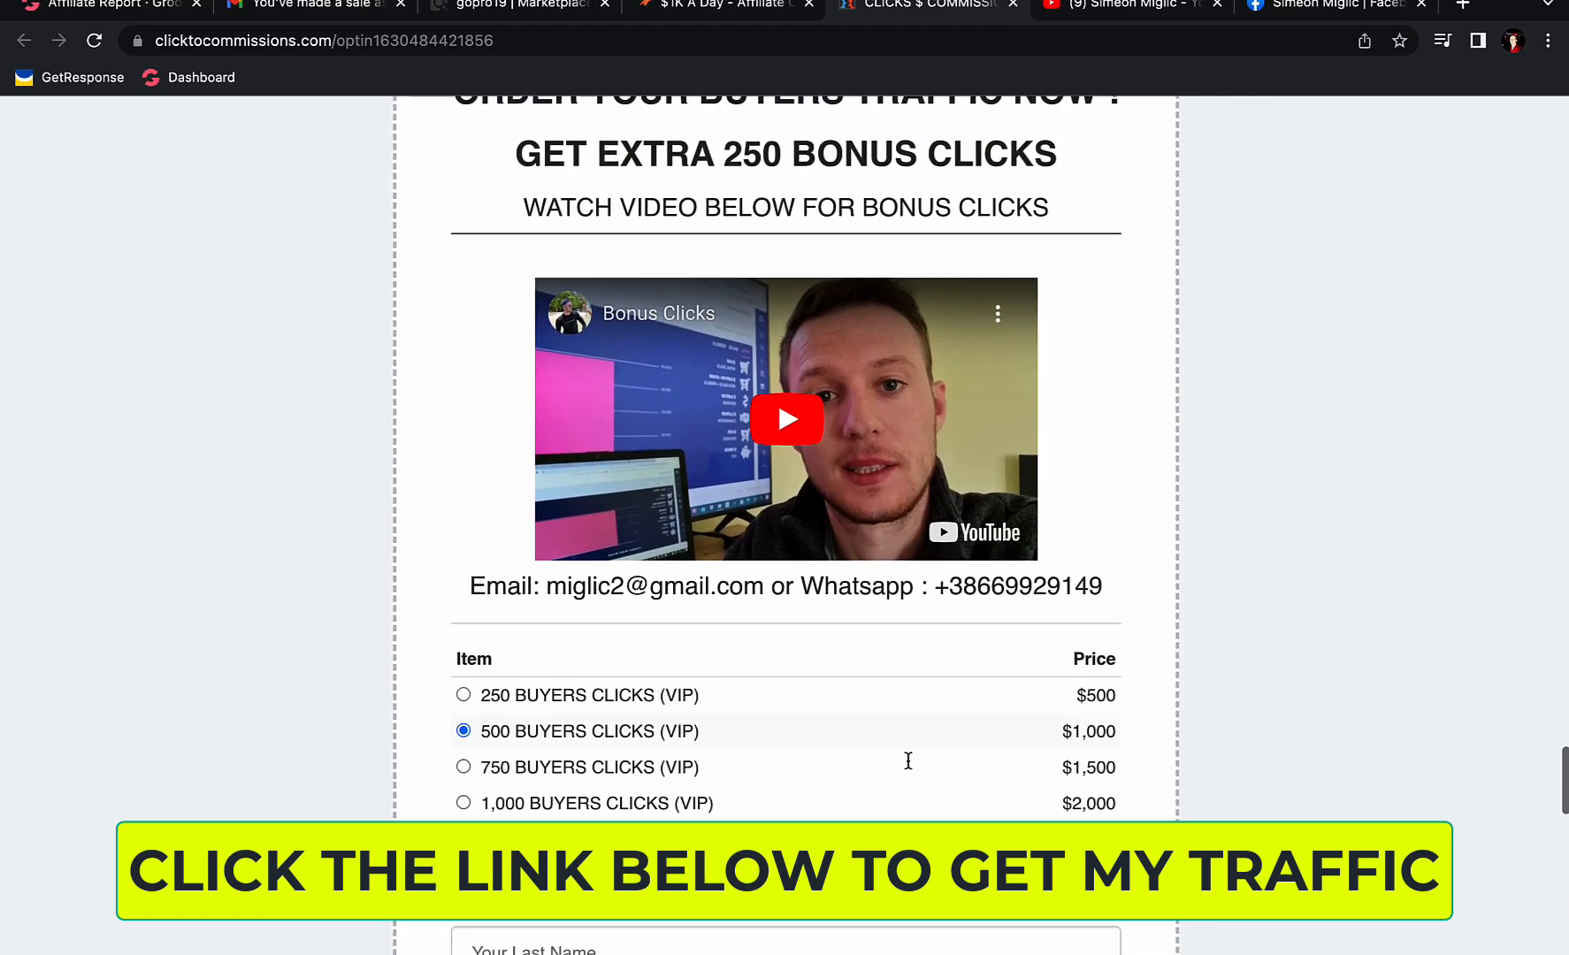
scroll("up", 3)
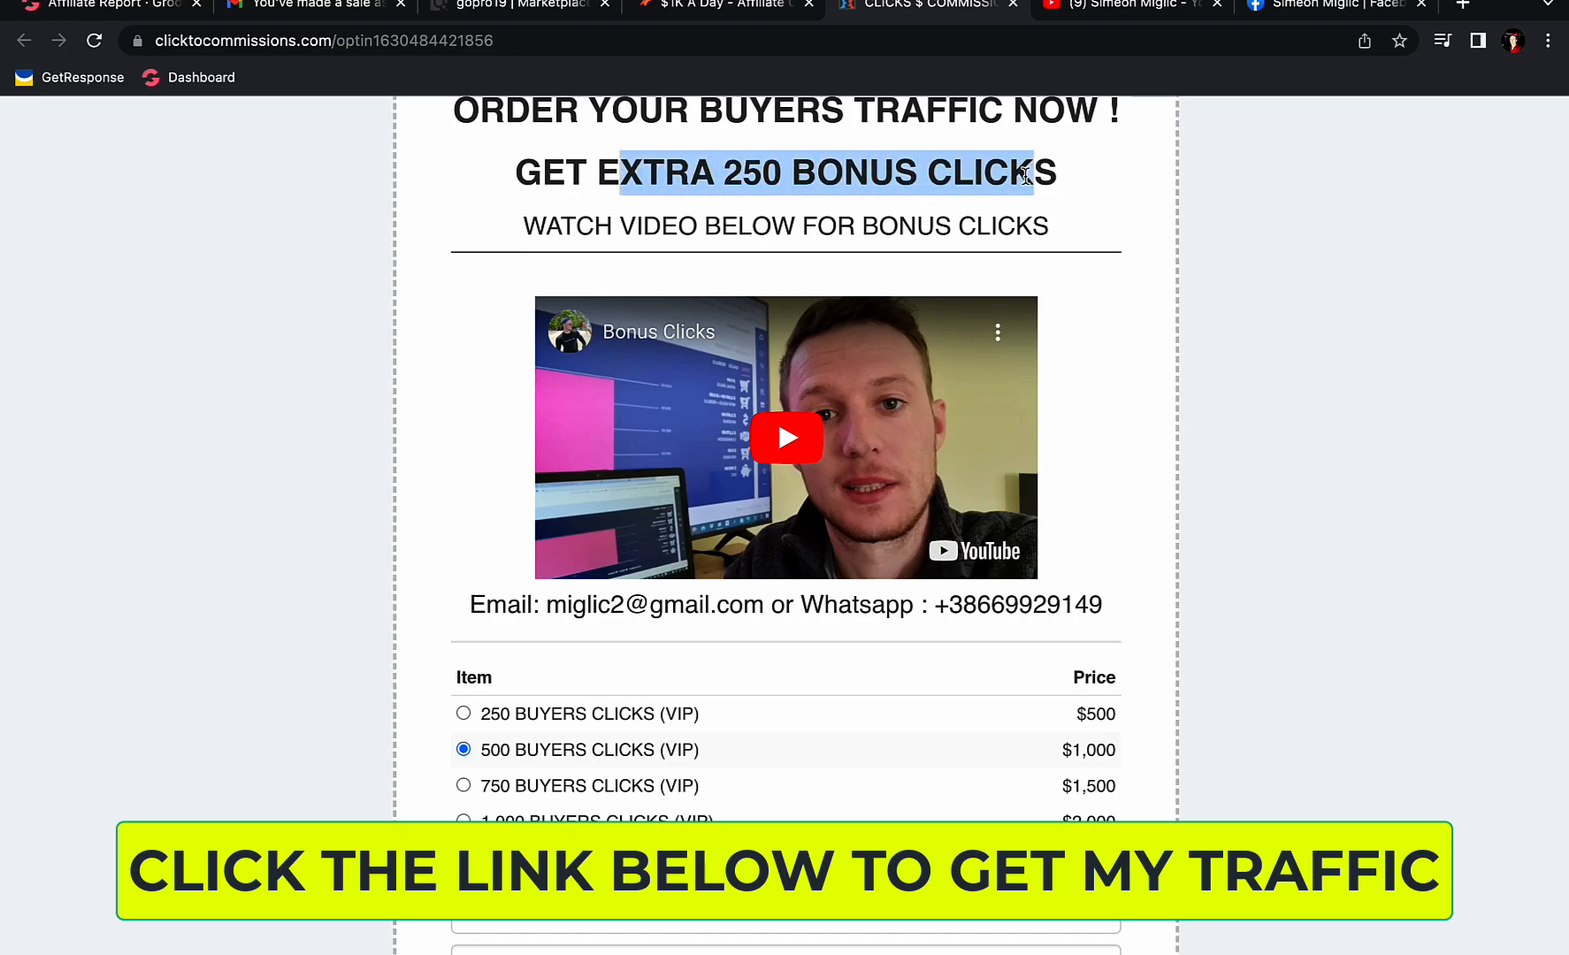
mouse_move(728, 535)
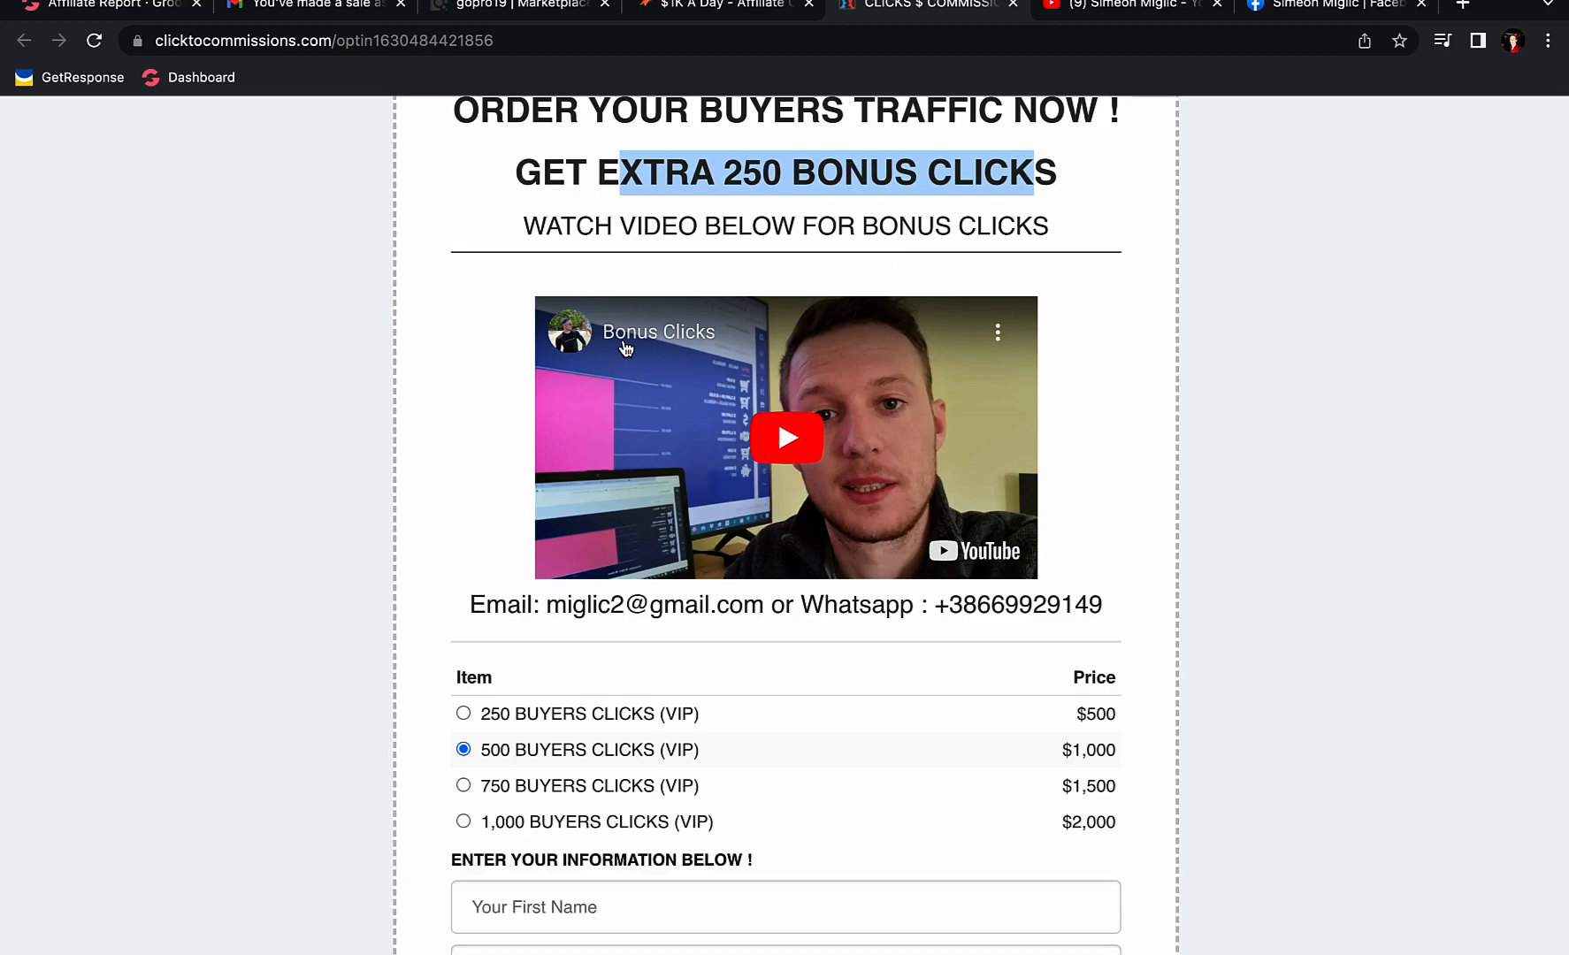
mouse_move(769, 502)
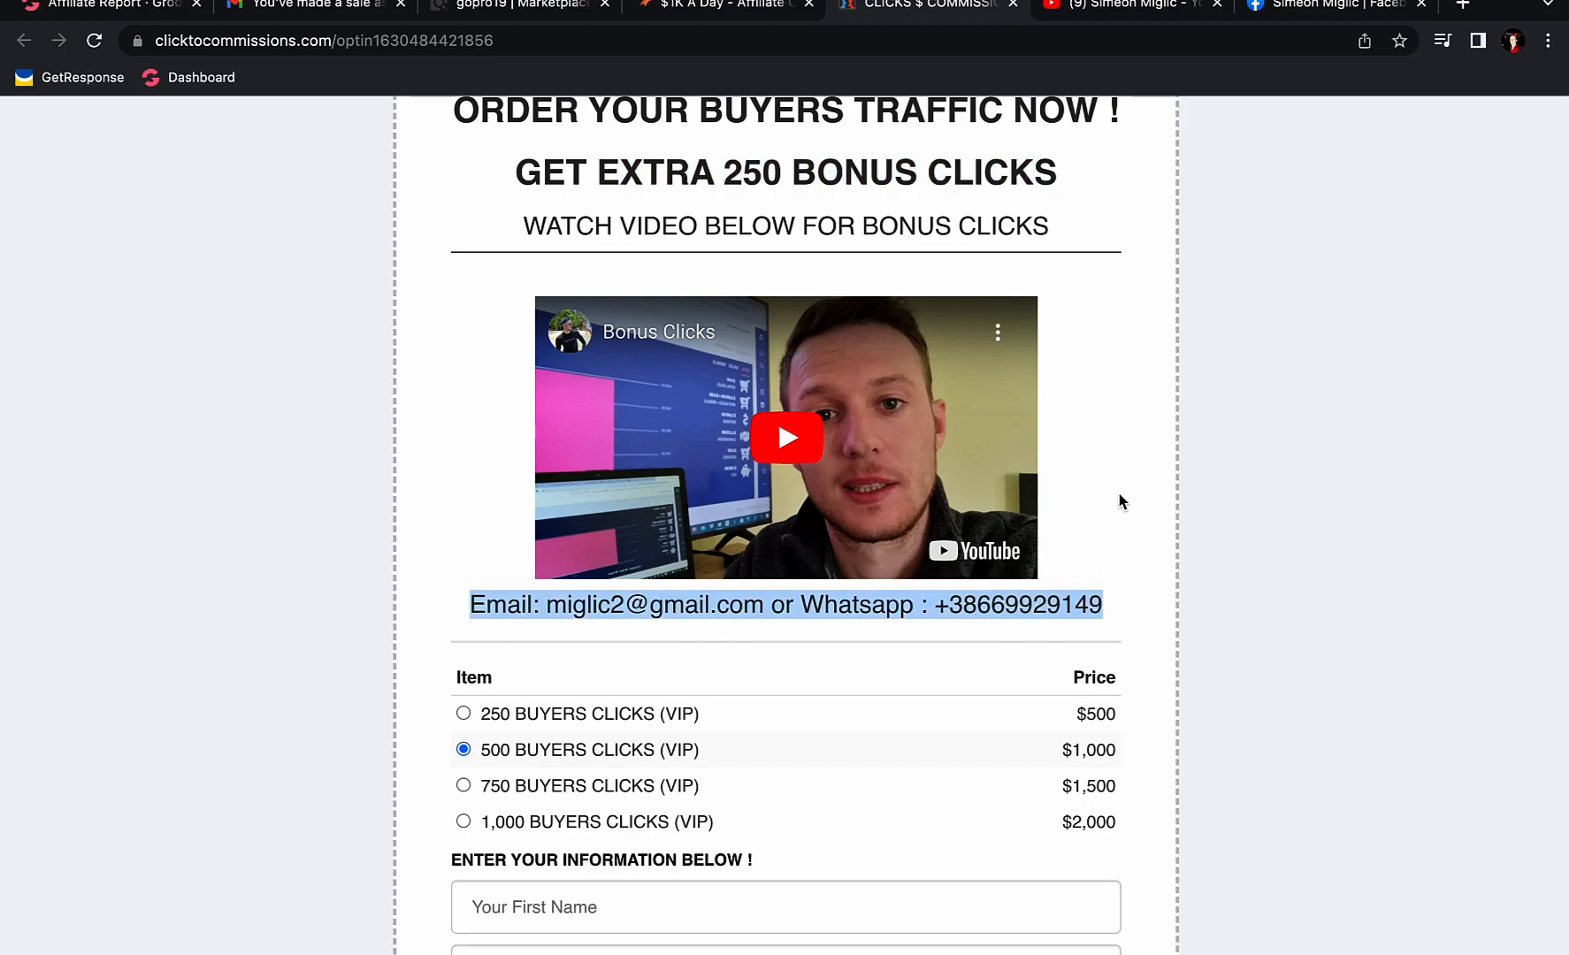
scroll("down", 3)
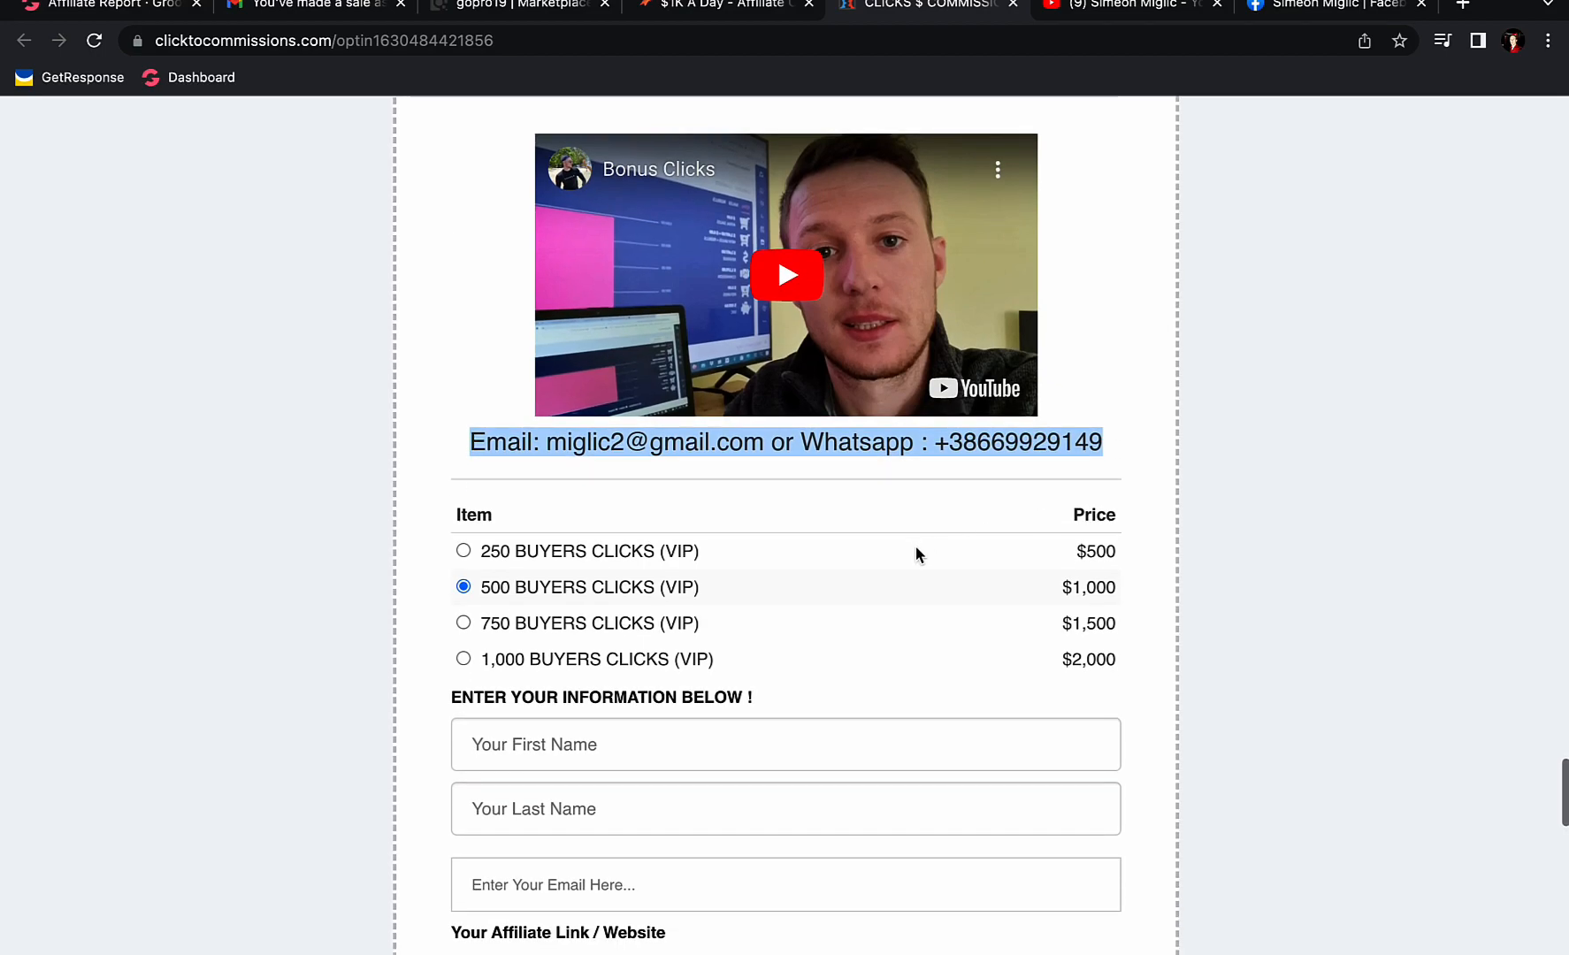
mouse_move(1154, 354)
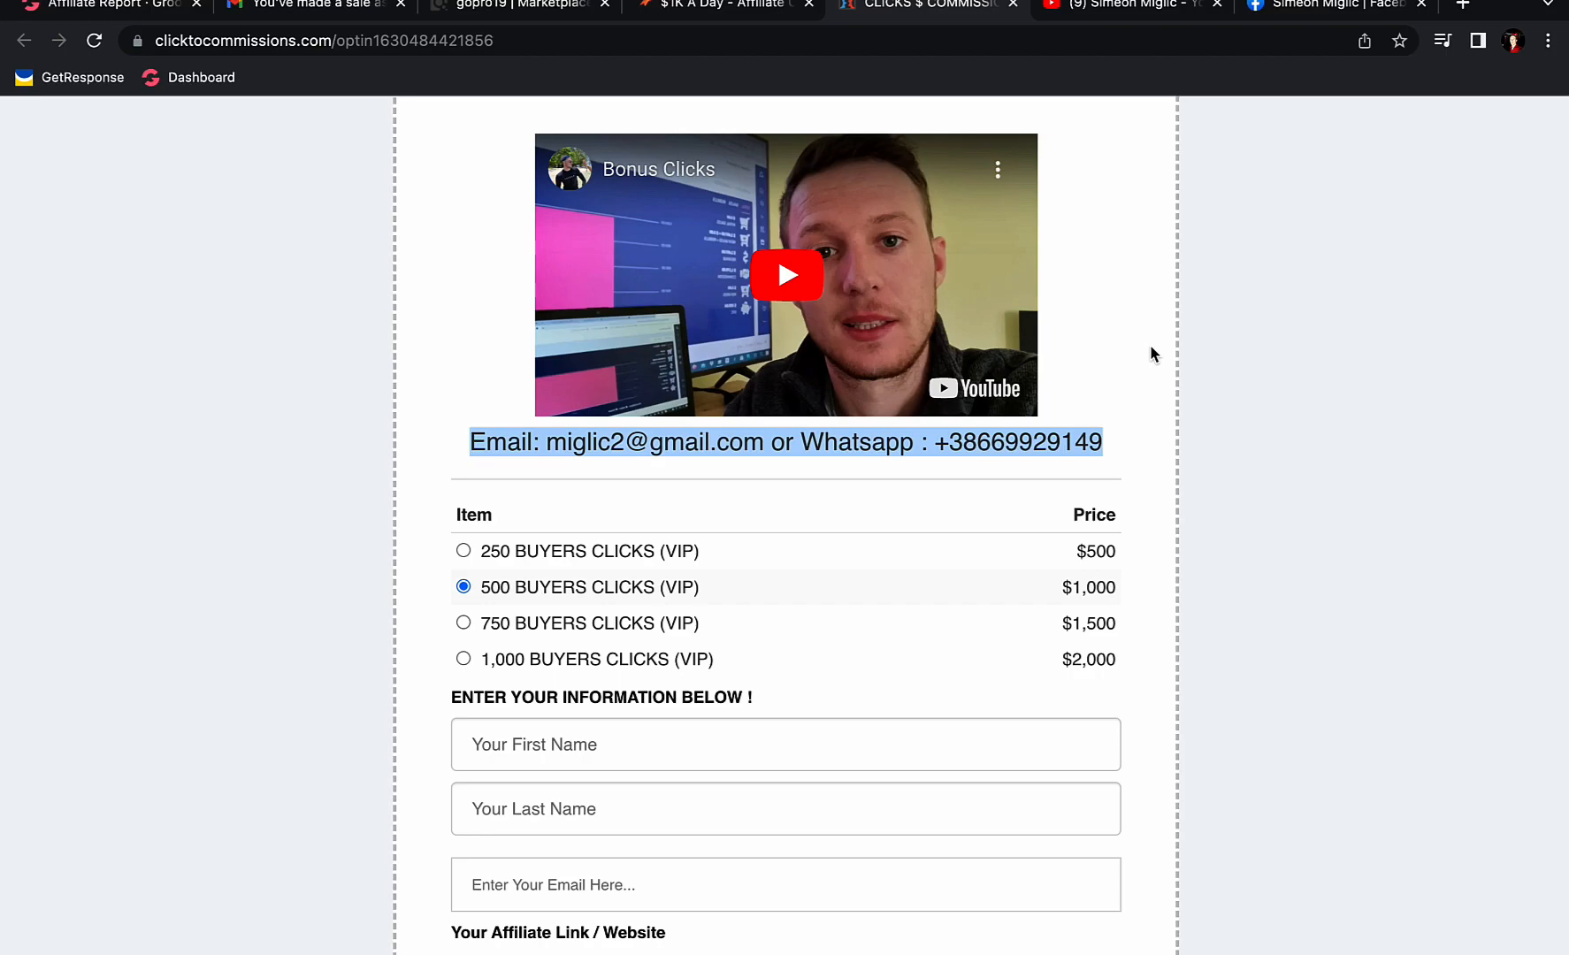
scroll("up", 3)
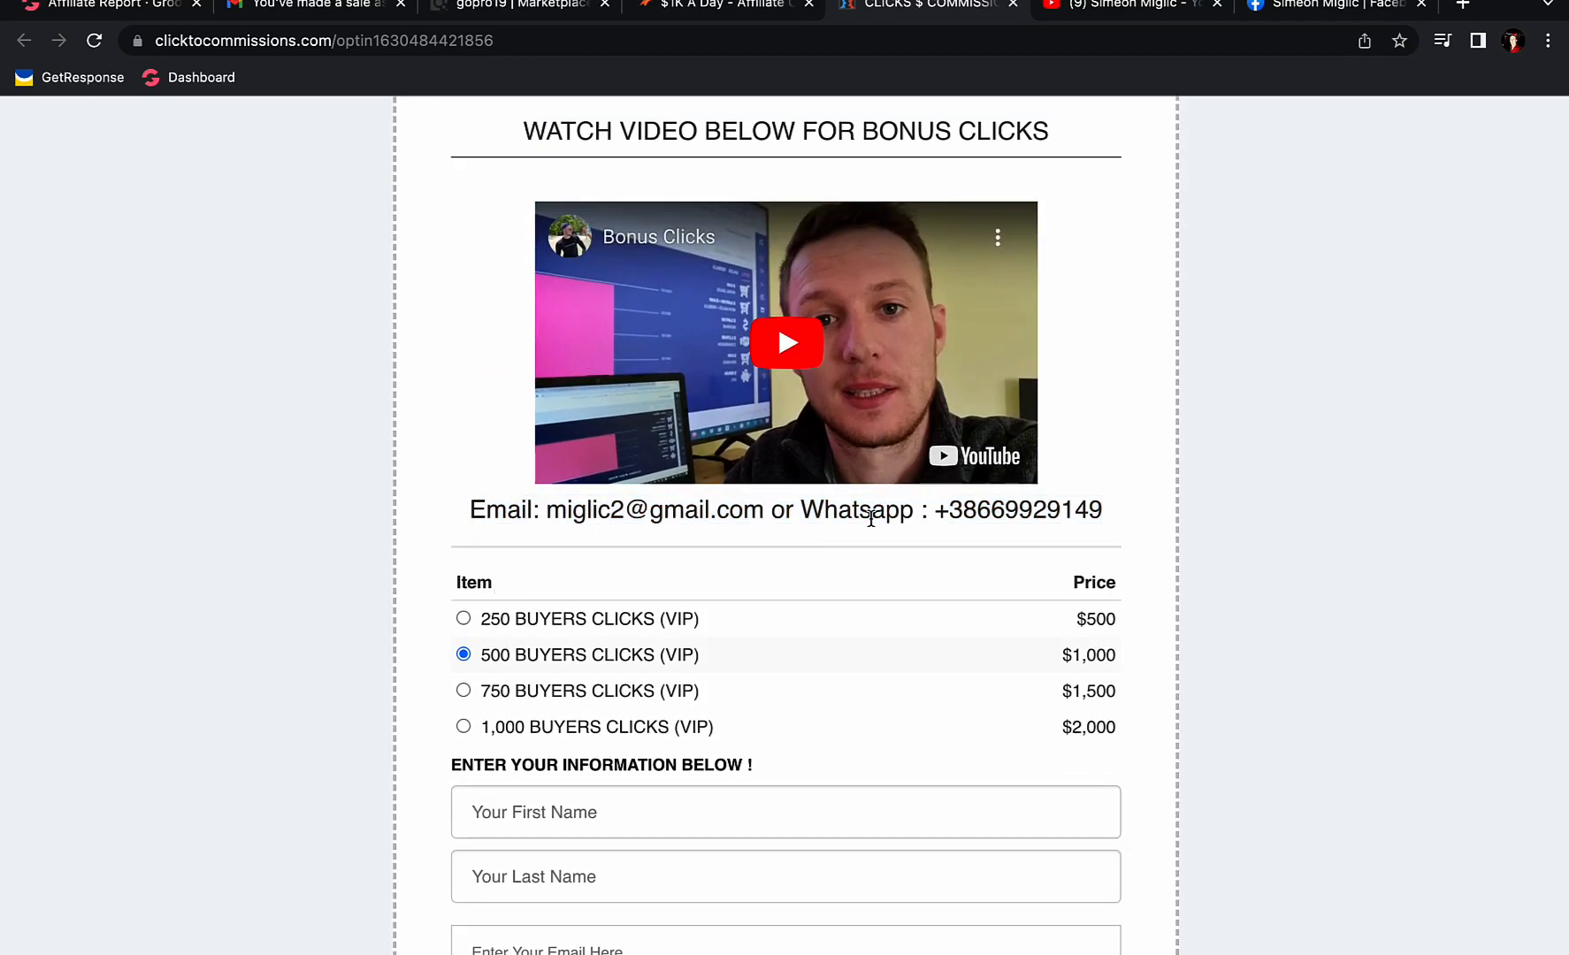
scroll("down", 3)
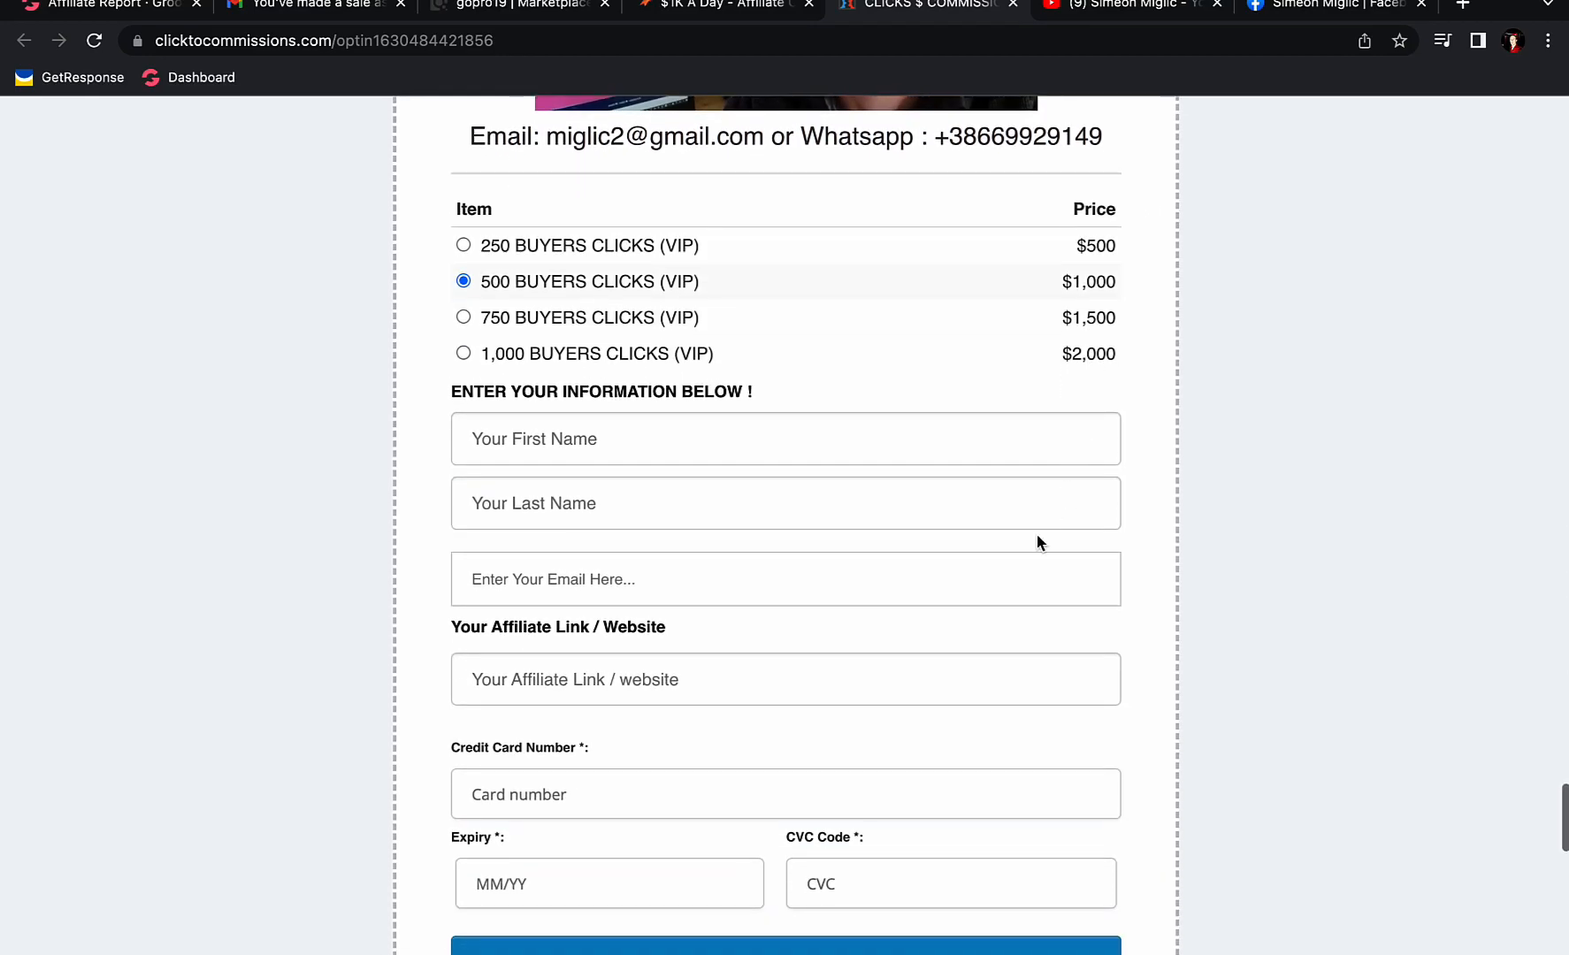
scroll("down", 3)
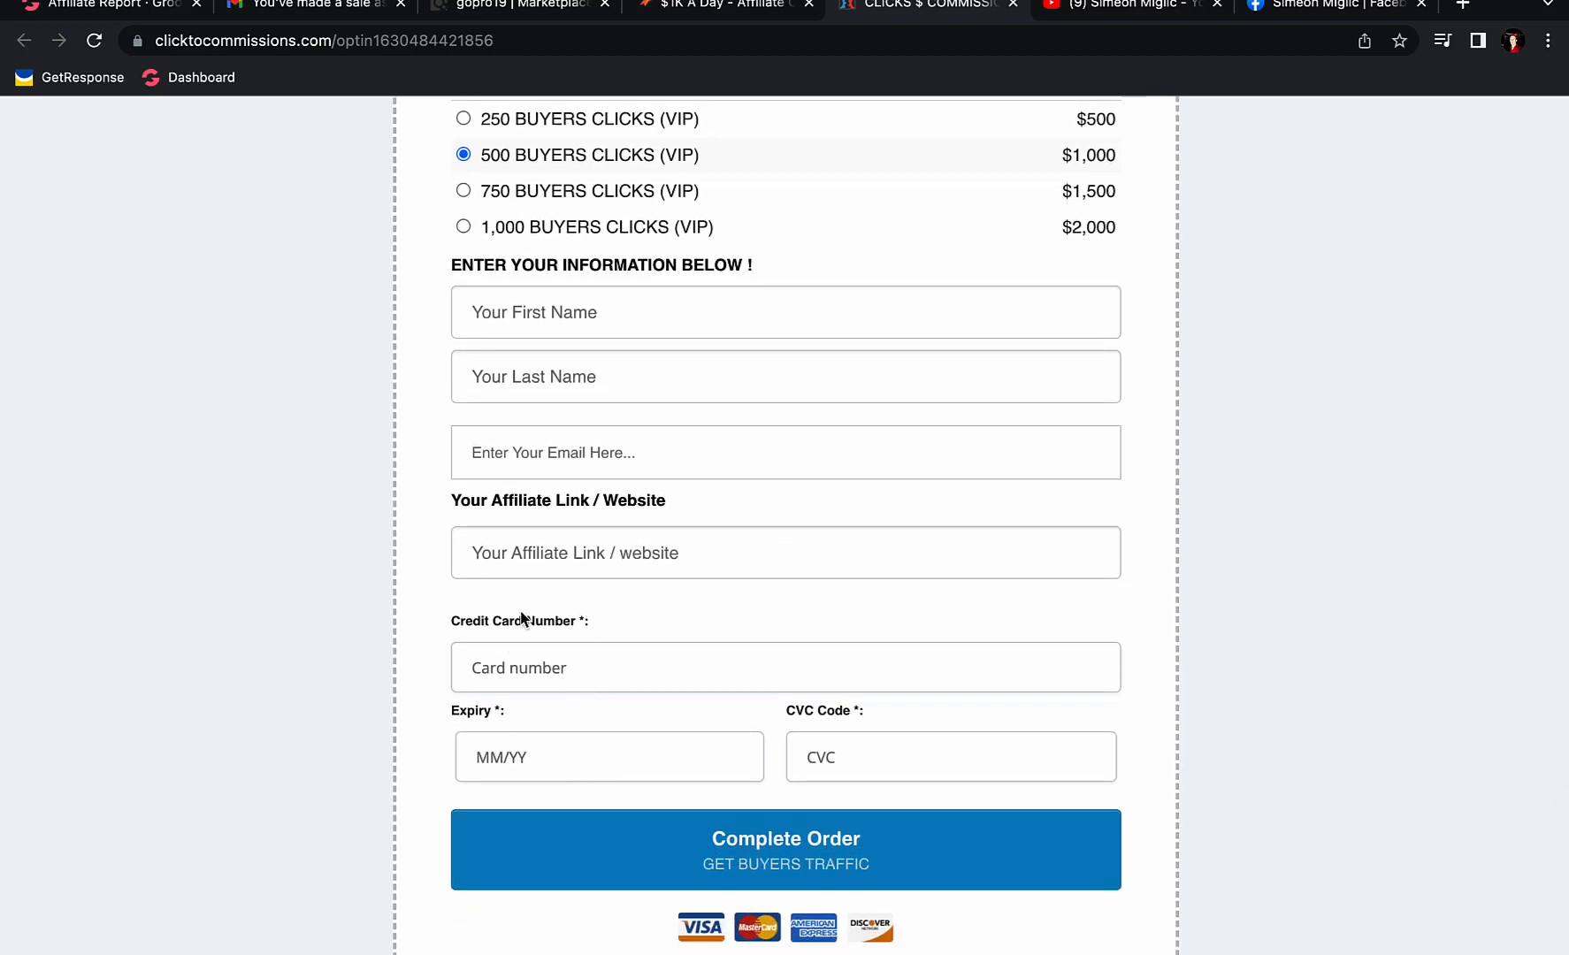
scroll("up", 3)
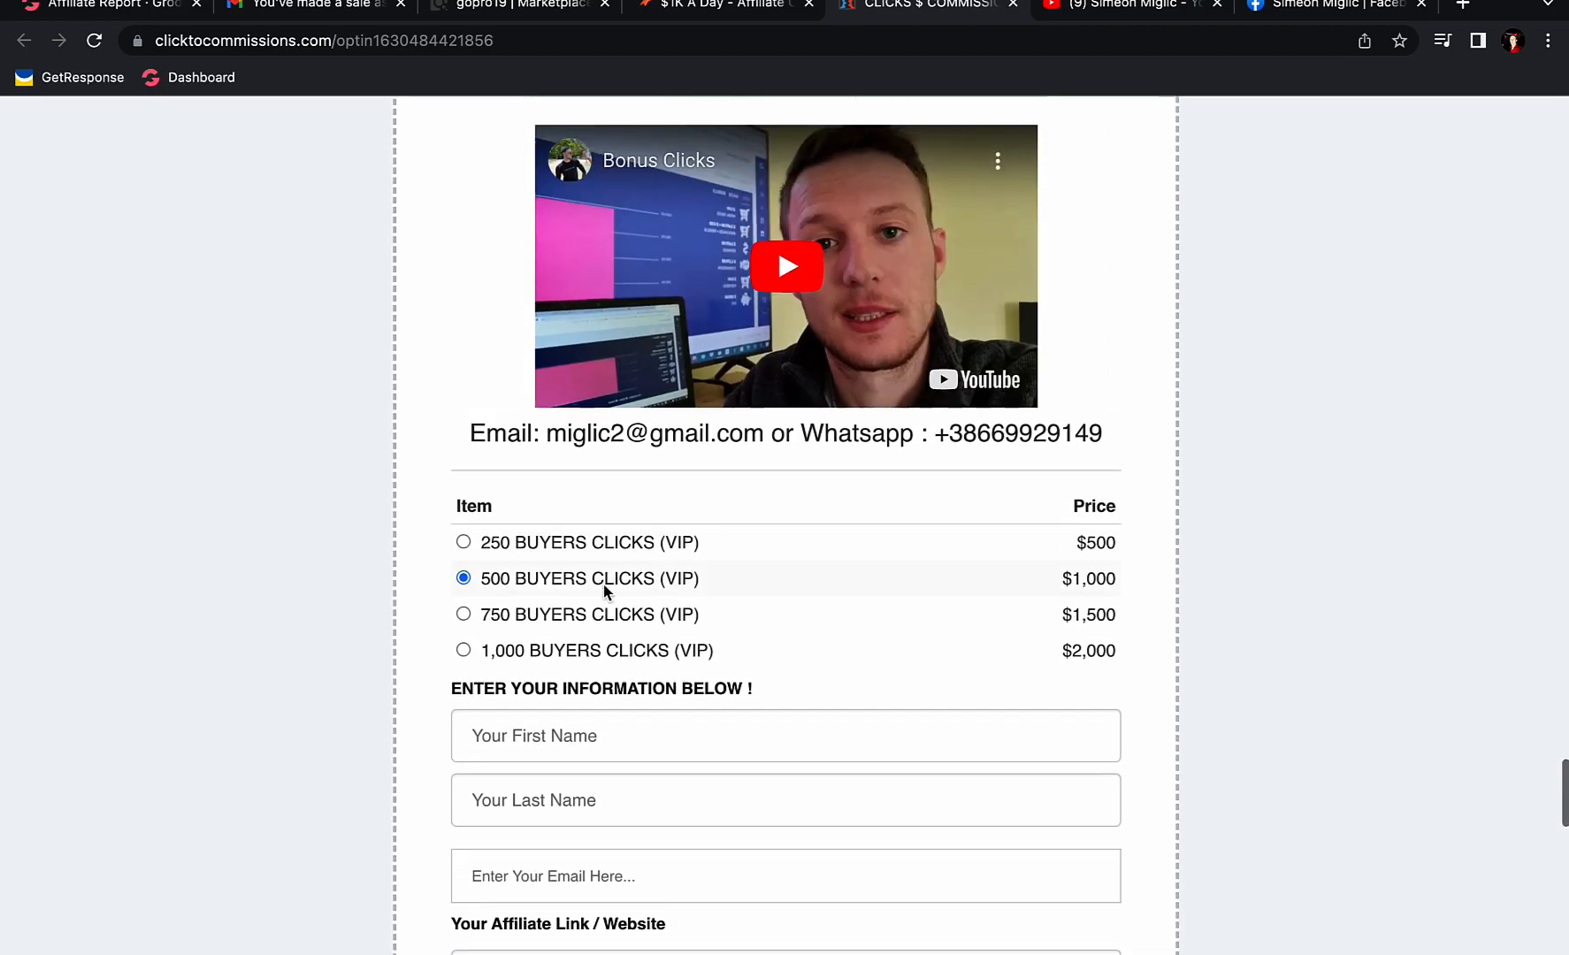
scroll("up", 3)
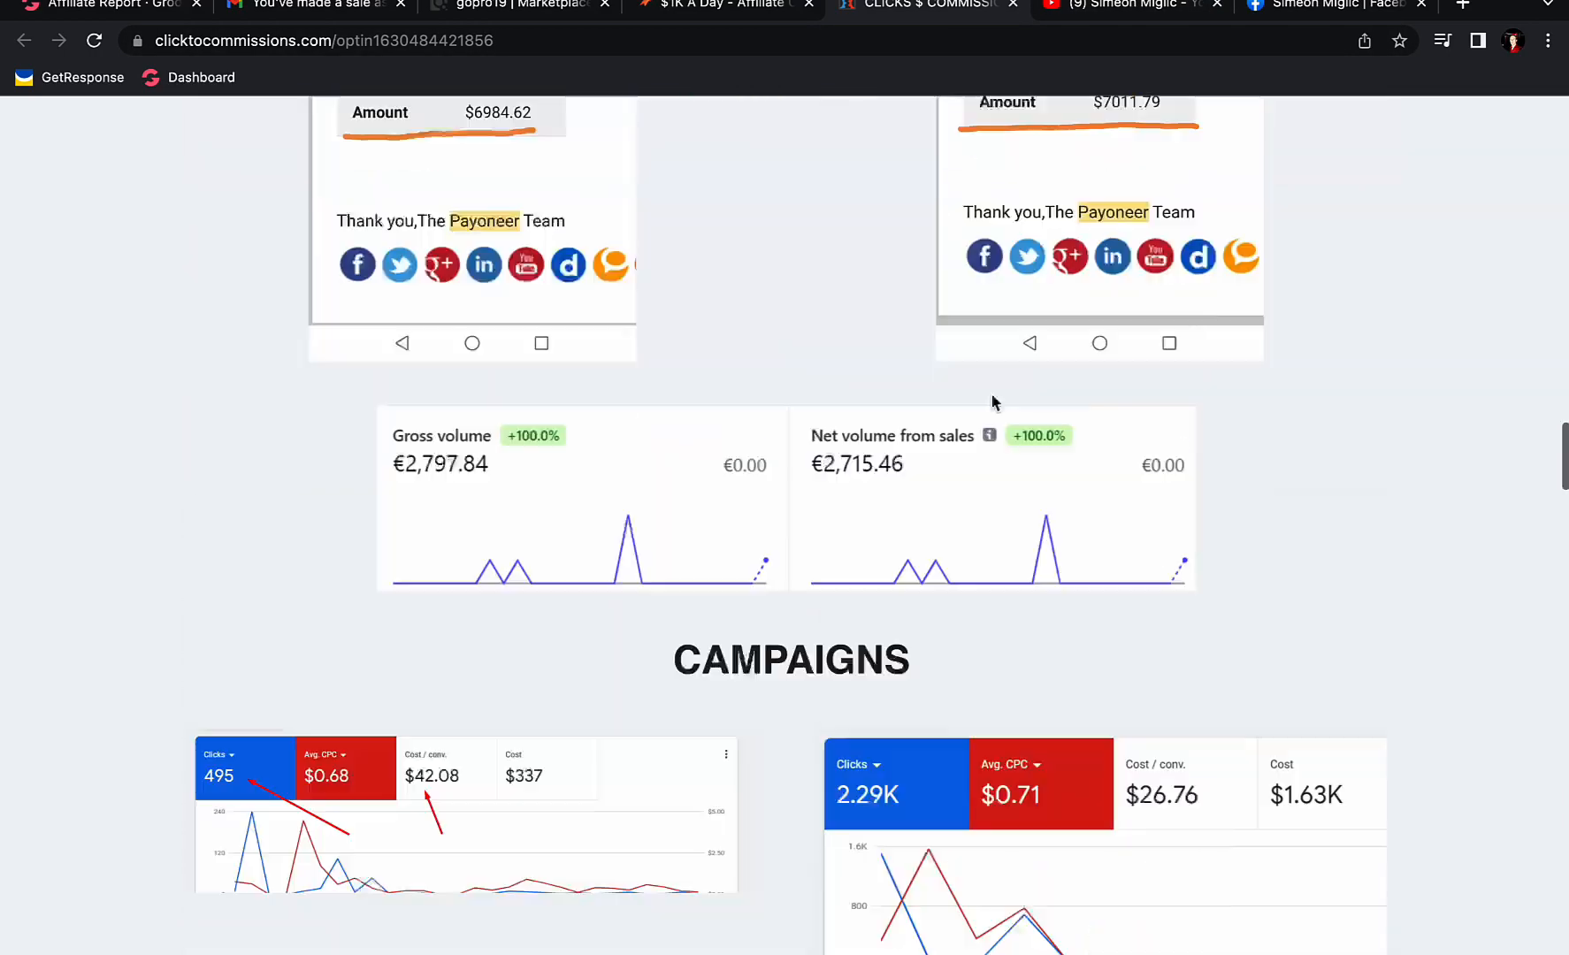
Load the clicktocommissions.com coaching page in a new tab and start its coaching video.
scroll("up", 3)
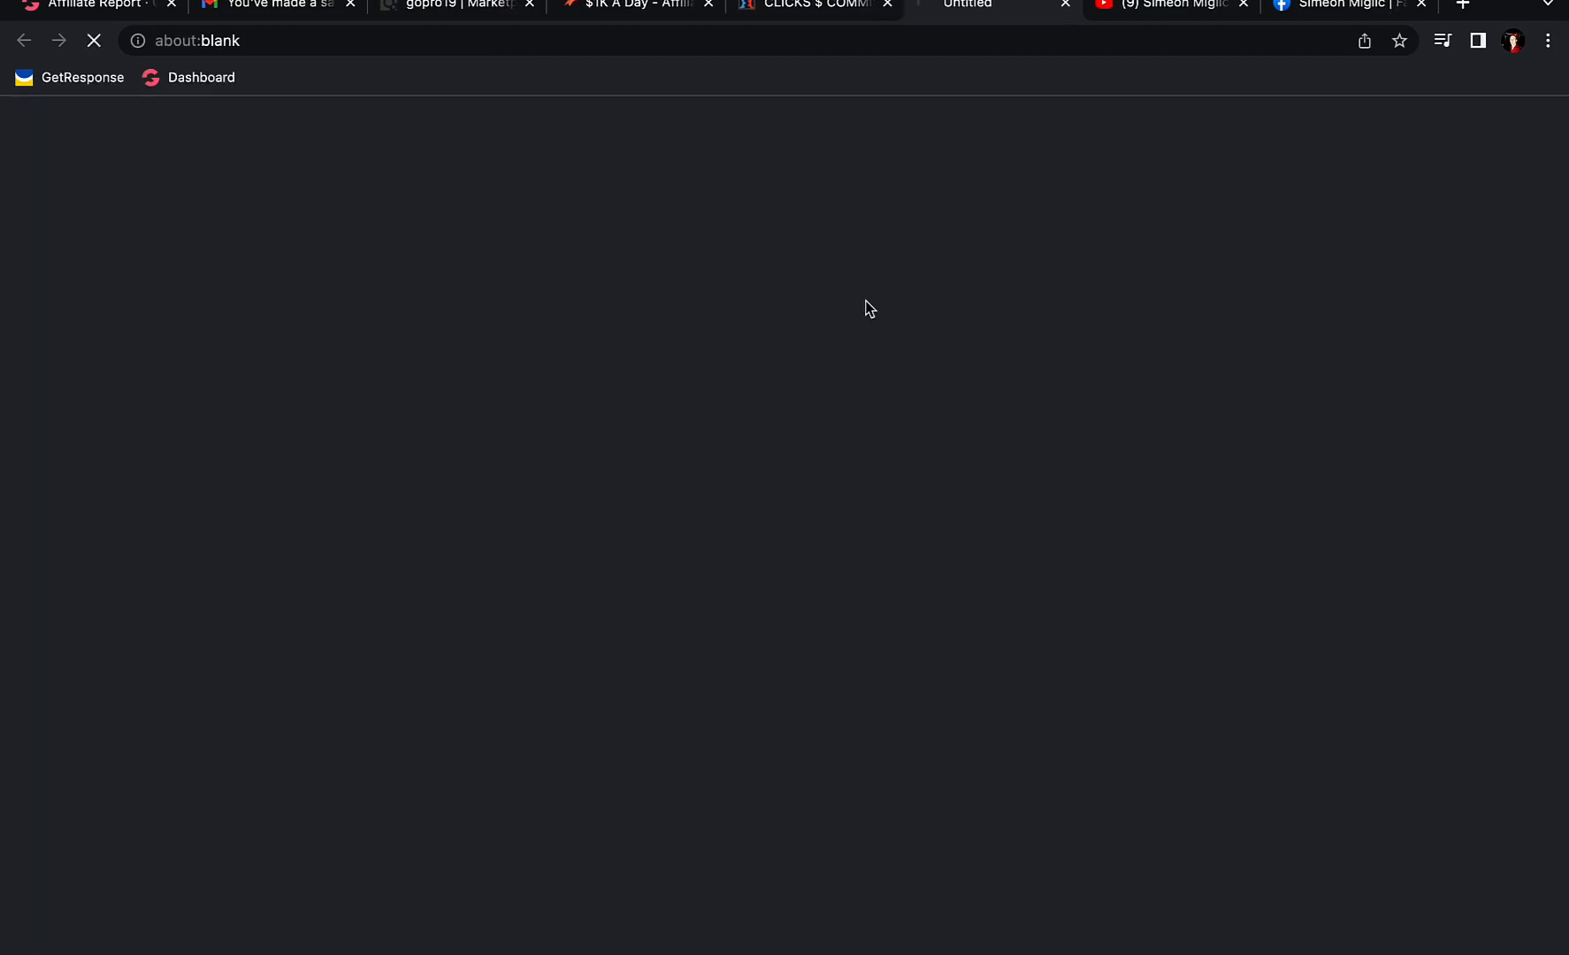
left_click(991, 5)
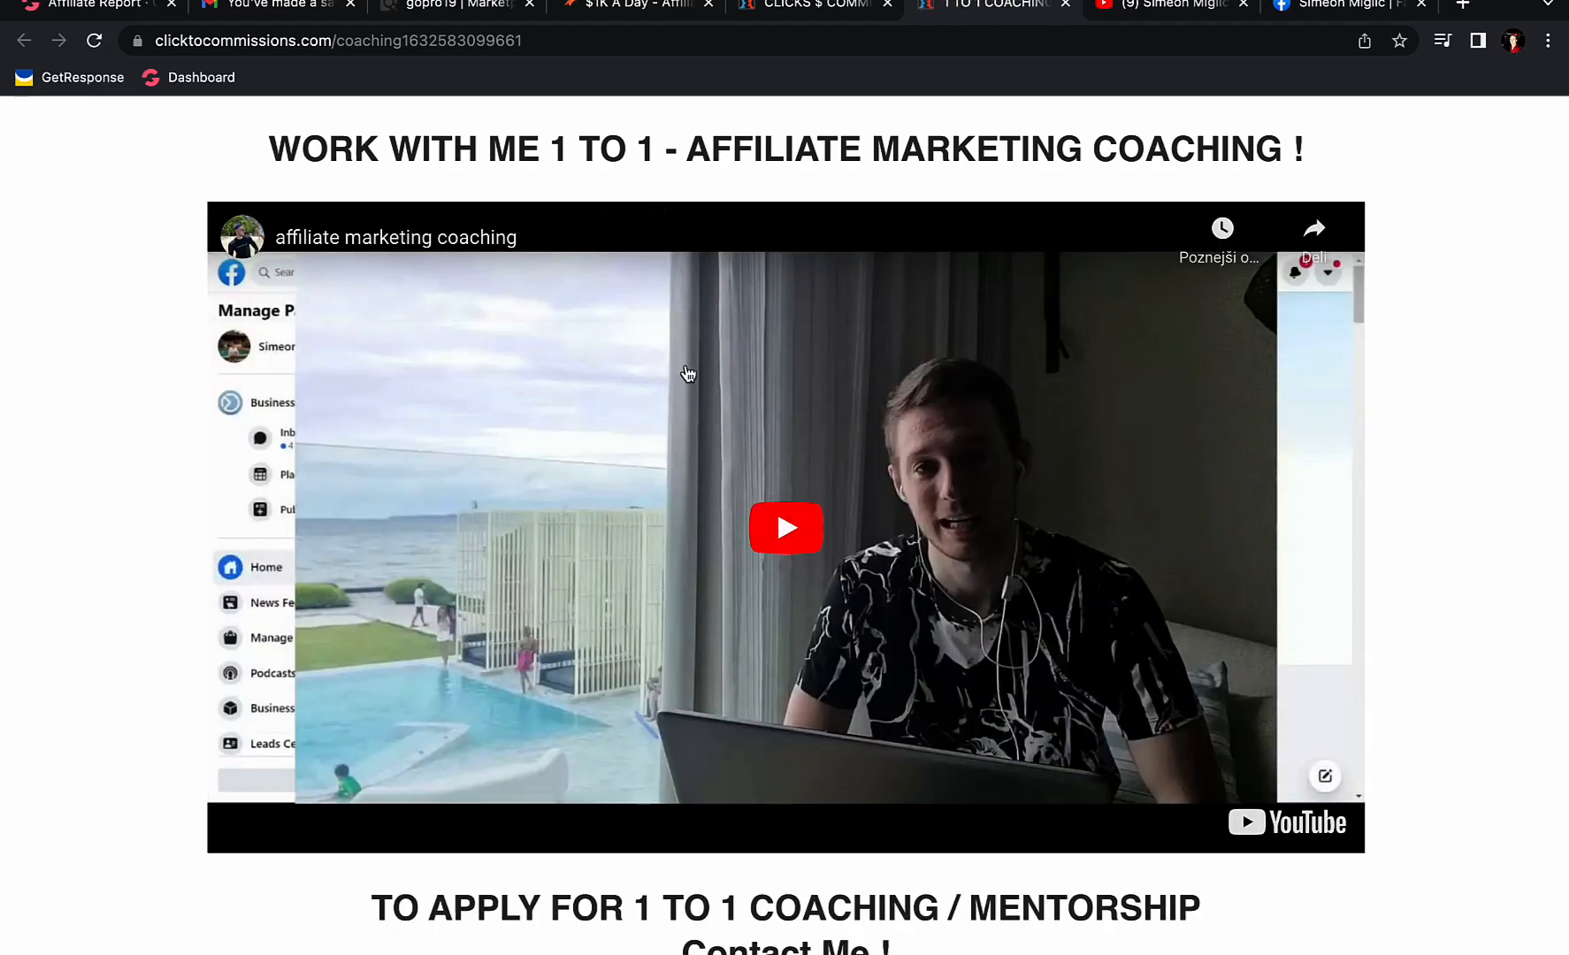
left_click(787, 528)
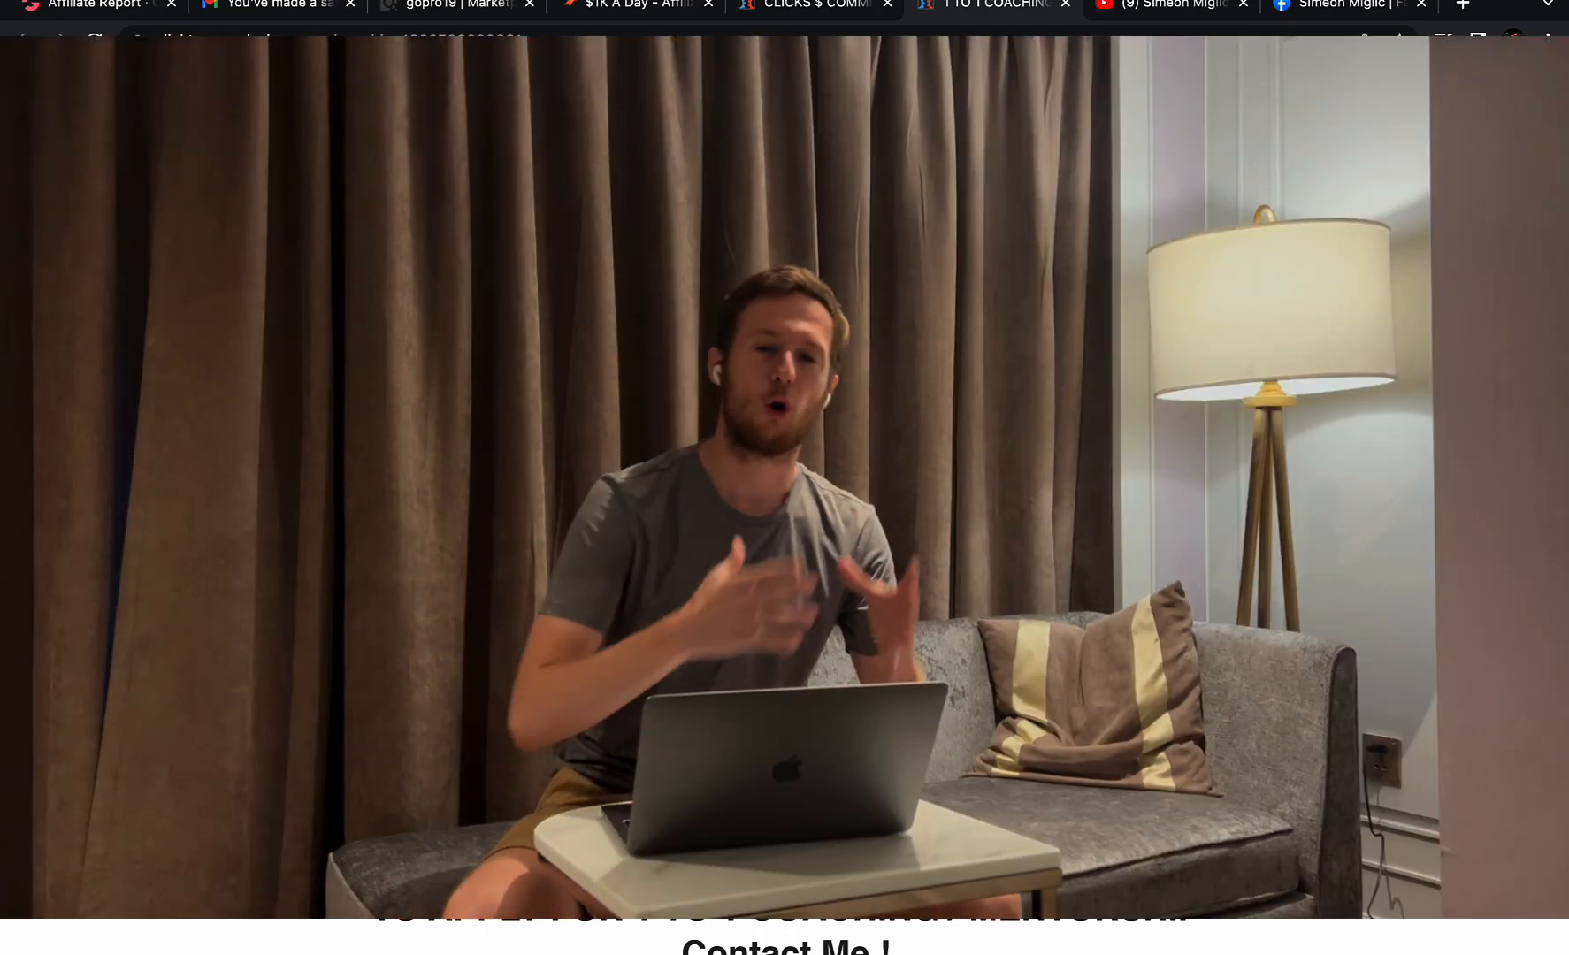